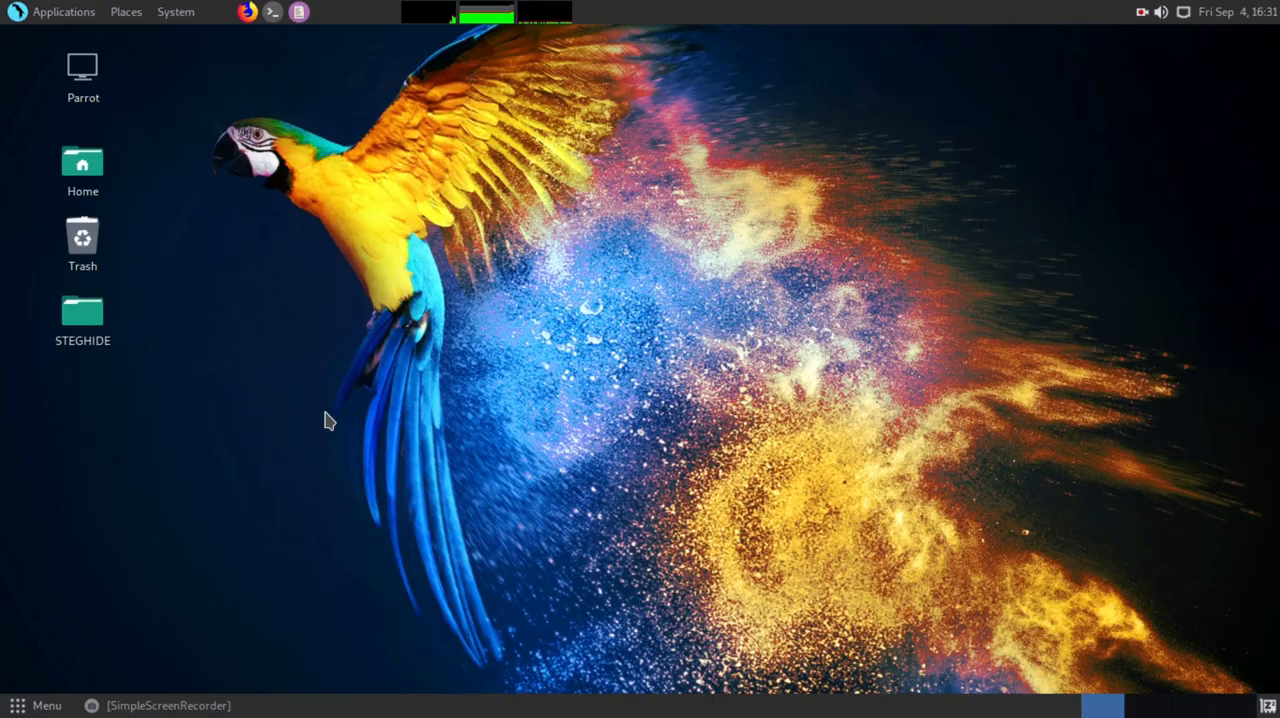
# - Browse the STEGHIDE desktop folder showing its SECRET text file and TEST.jpeg image
pyautogui.doubleClick(82, 312)
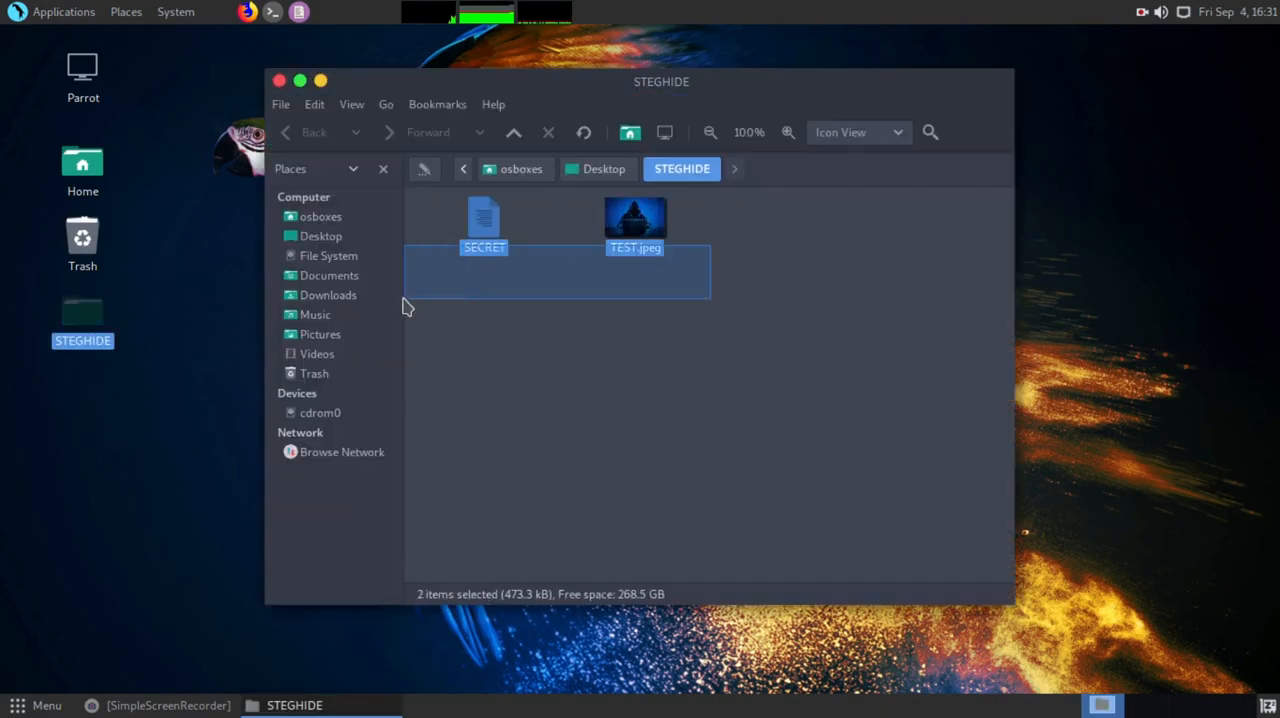
pyautogui.click(796, 408)
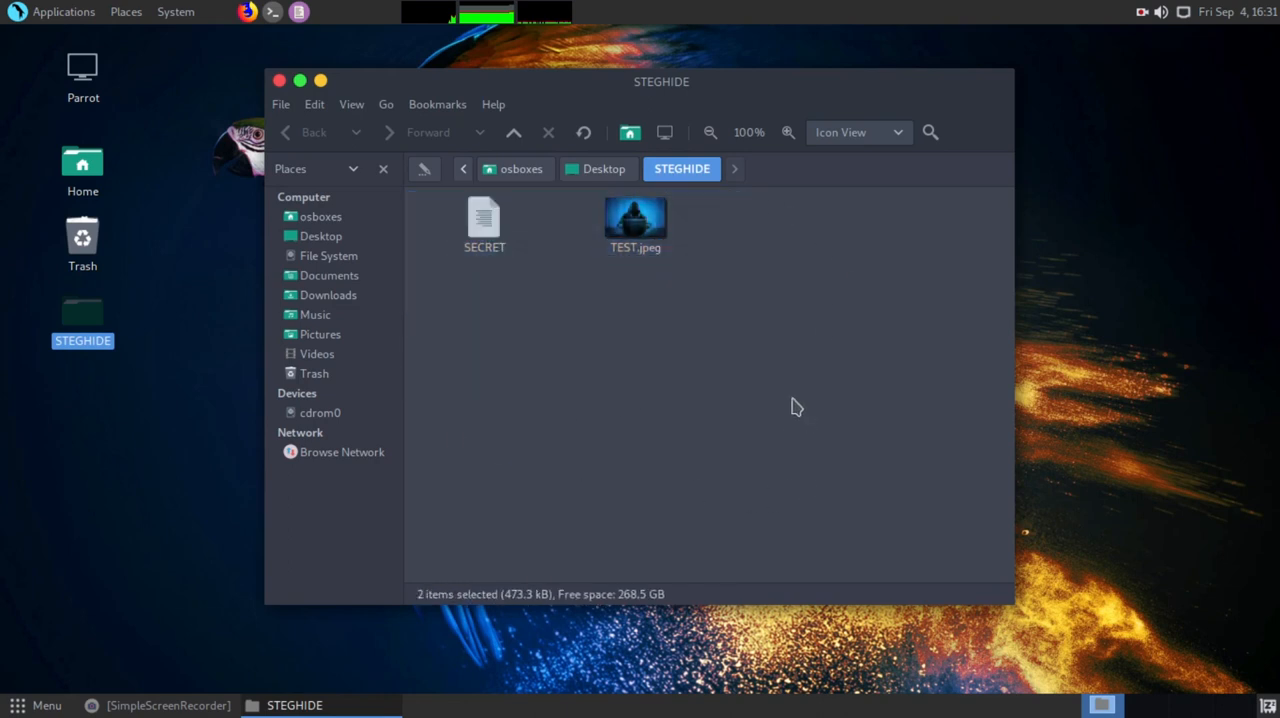
pyautogui.click(636, 442)
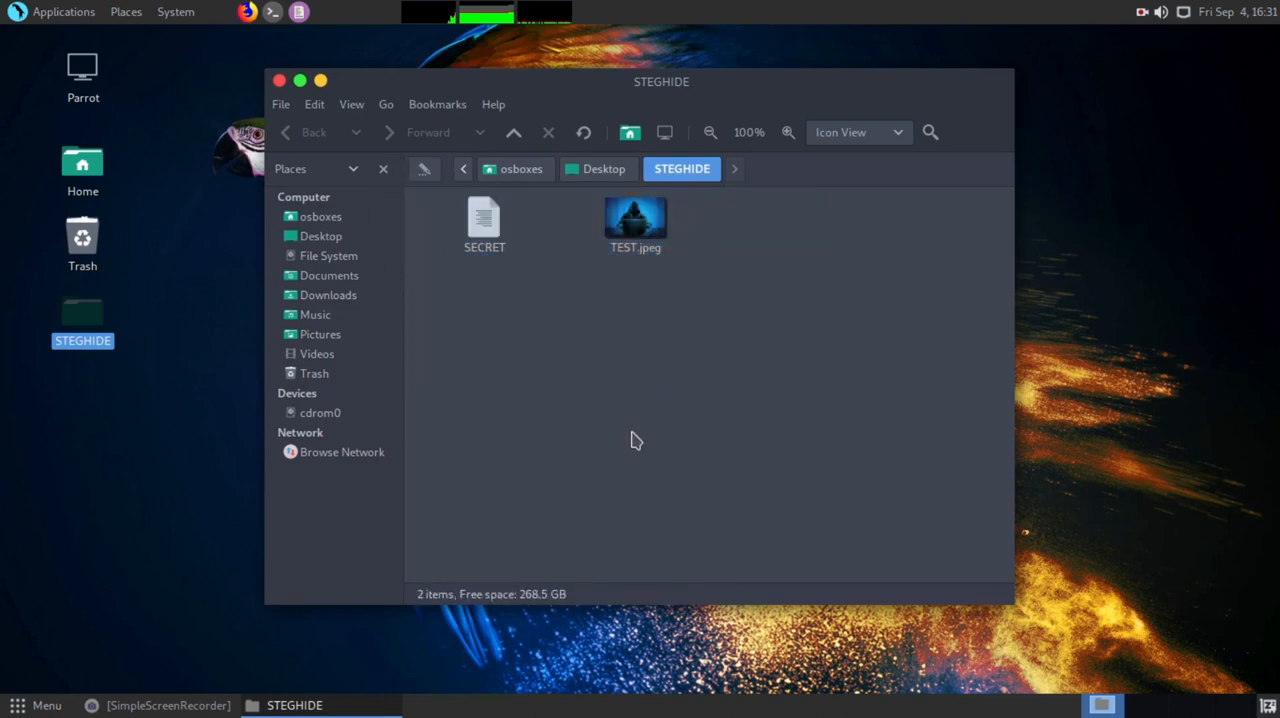
pyautogui.moveTo(676, 394)
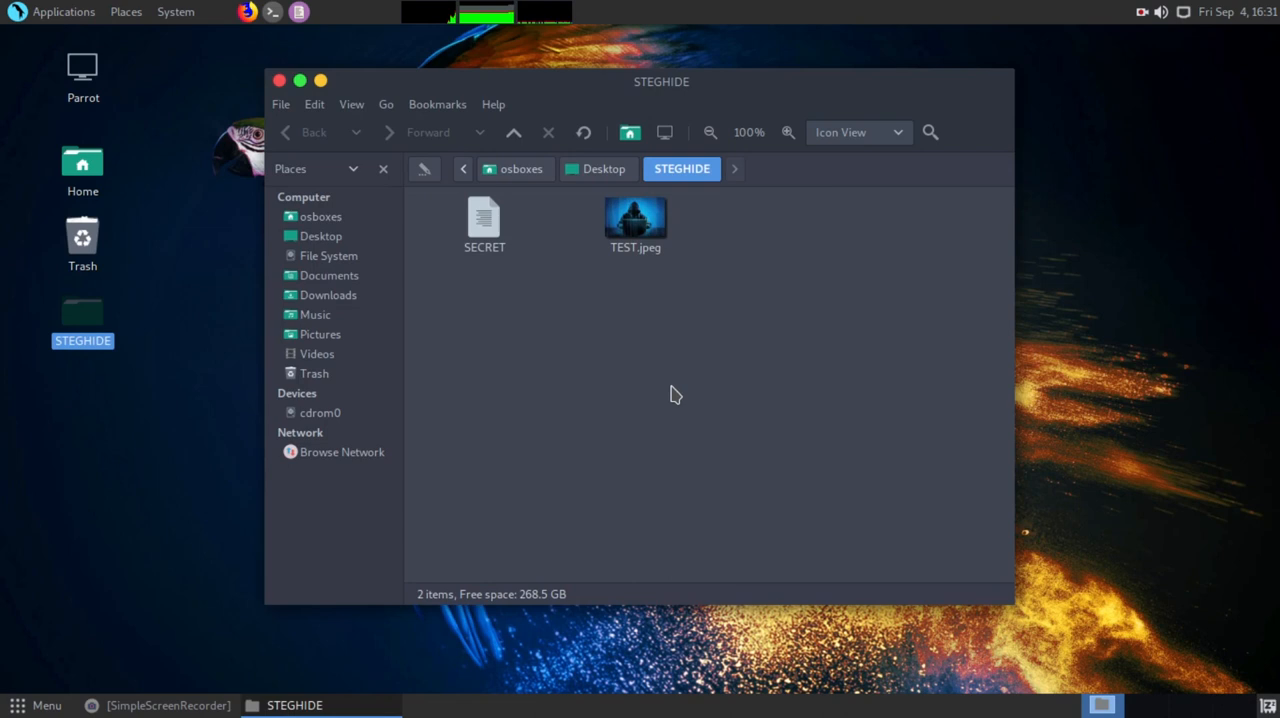
pyautogui.click(484, 220)
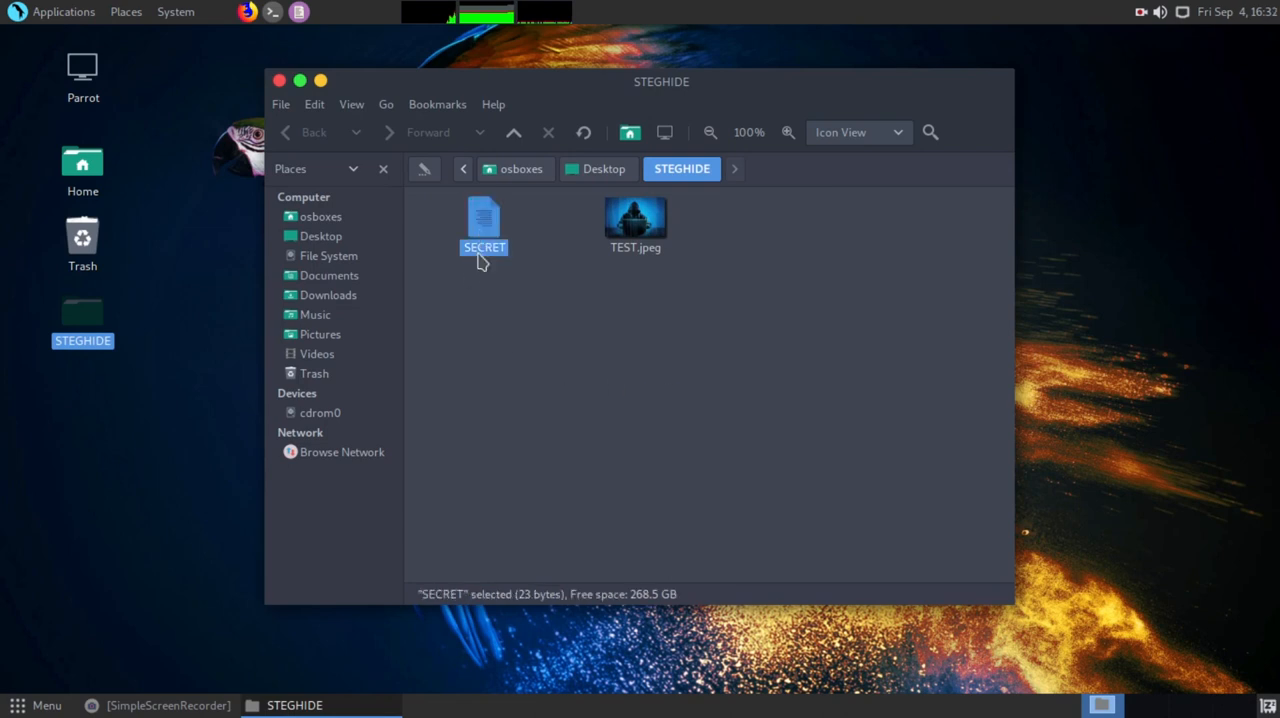
pyautogui.doubleClick(484, 220)
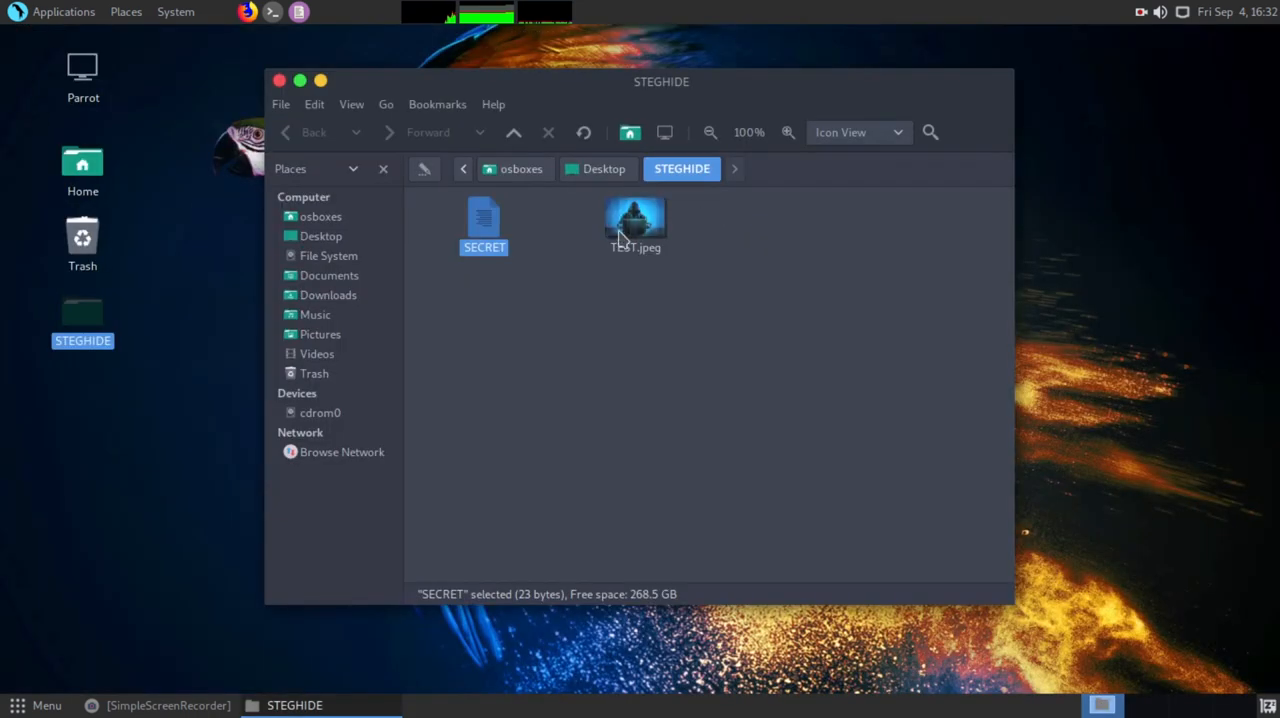
pyautogui.click(616, 380)
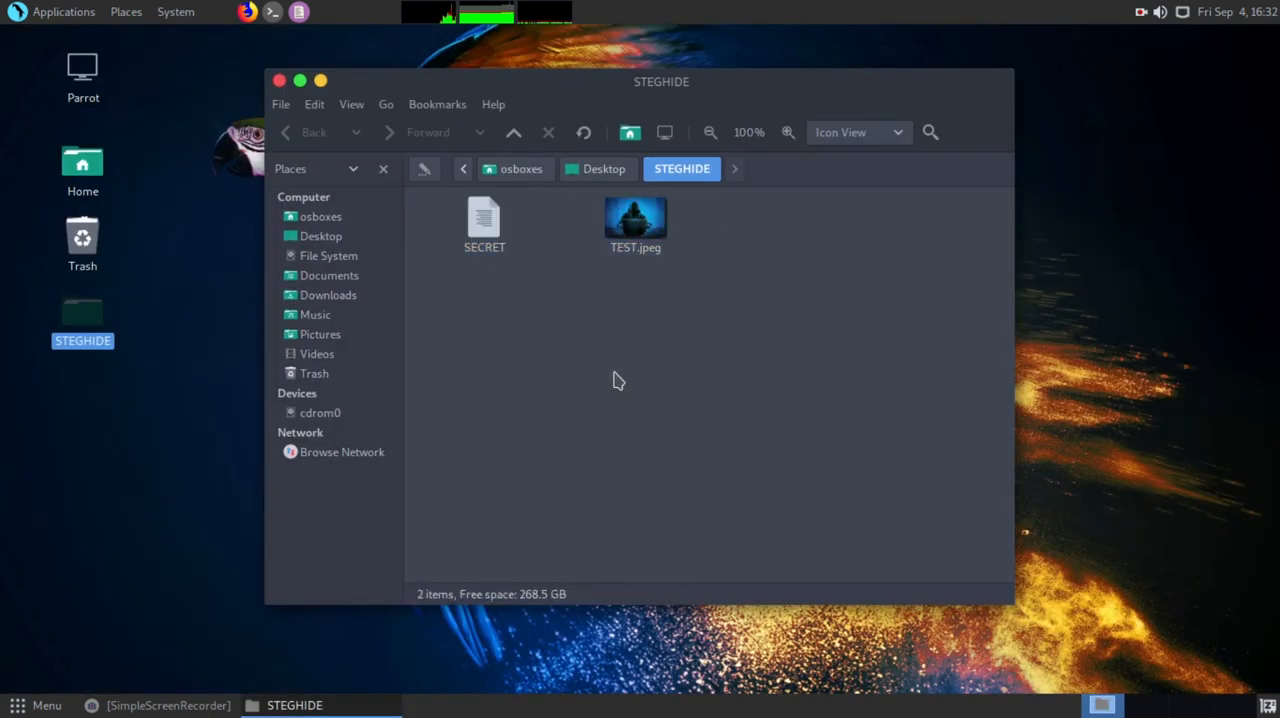
# - Launch a terminal in the STEGHIDE folder and switch to a root shell with sudo su
pyautogui.rightClick(616, 380)
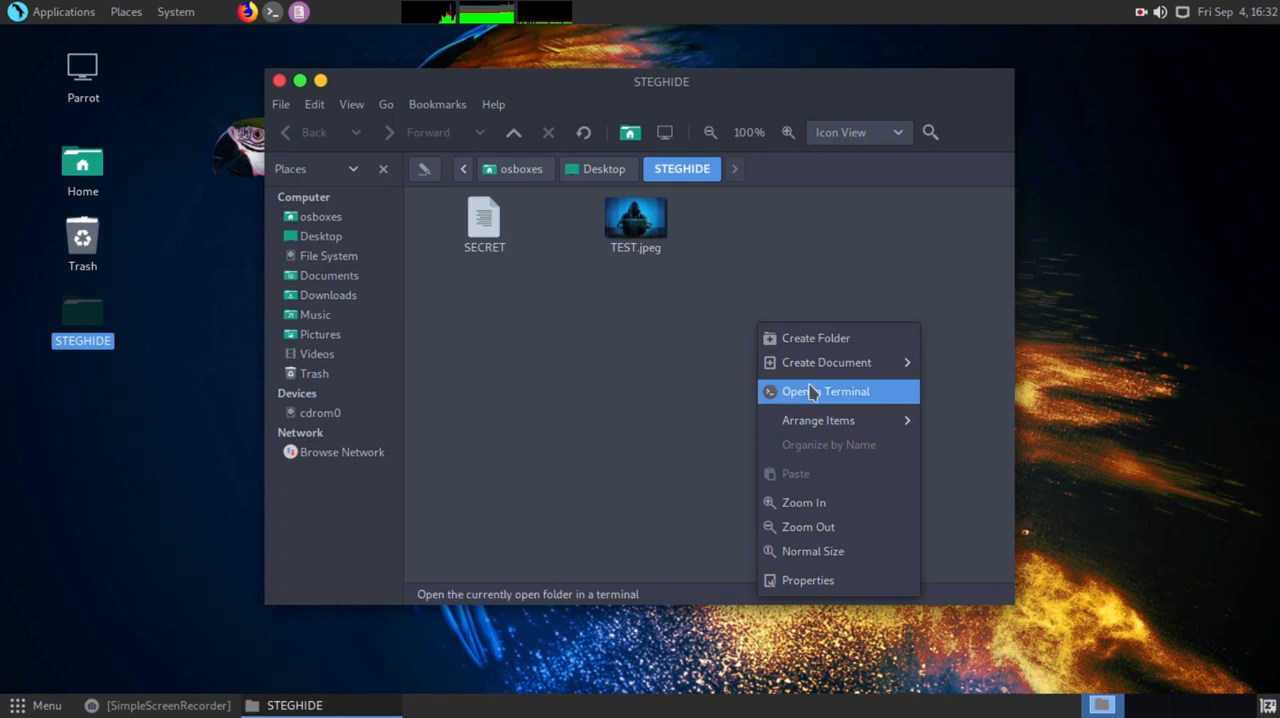
pyautogui.click(820, 392)
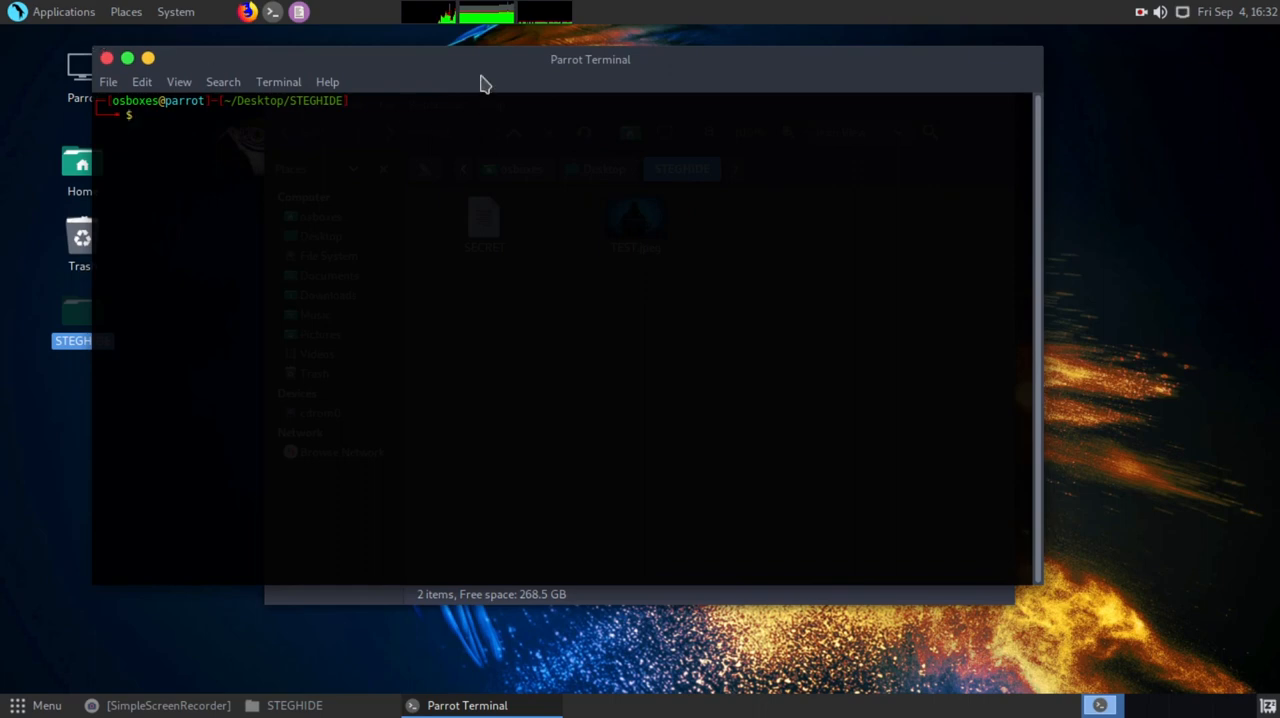
pyautogui.moveTo(590, 58); pyautogui.dragTo(712, 68)
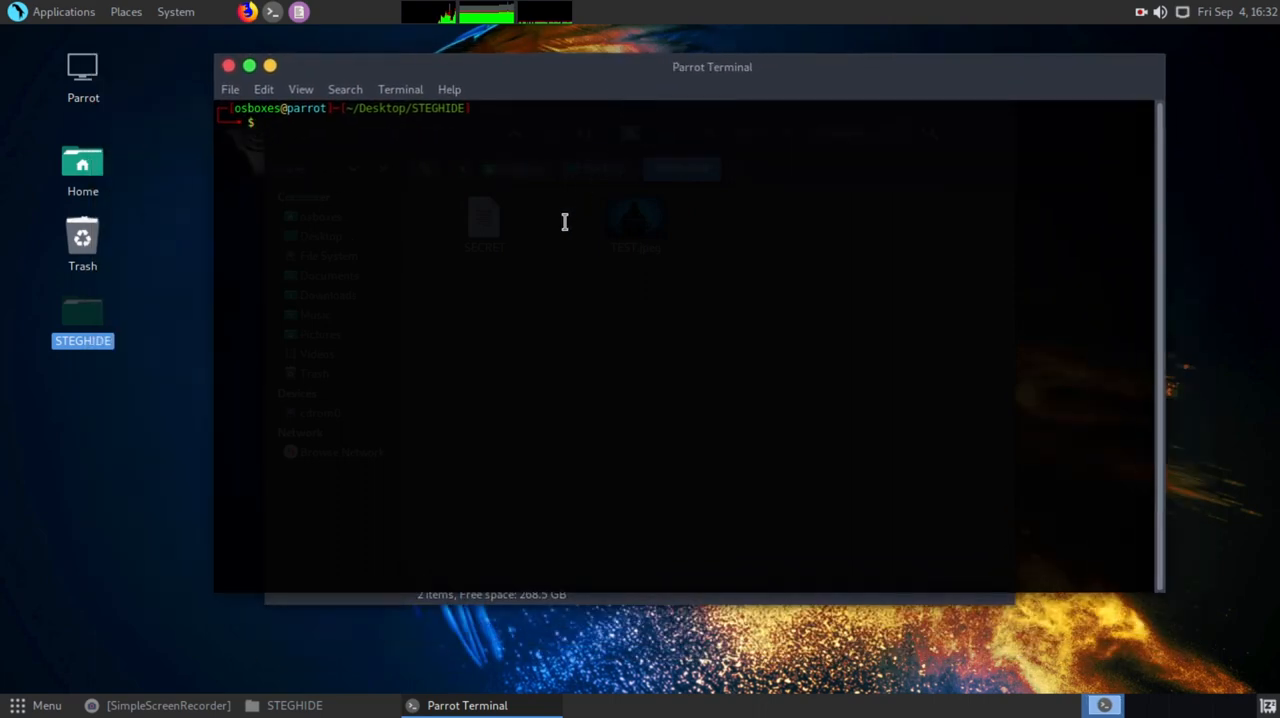
pyautogui.write('sudo su')
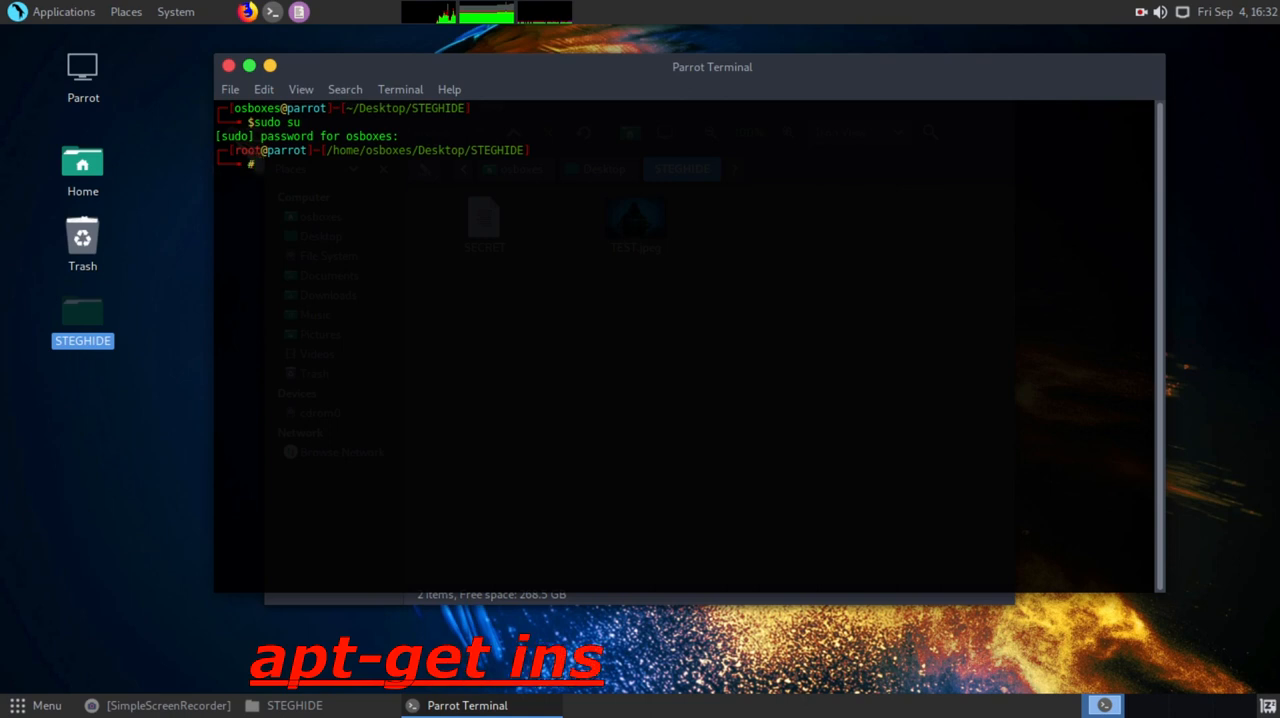
# - Enter the command 'apt-get install steghide' at the root prompt
pyautogui.write('apt-get')
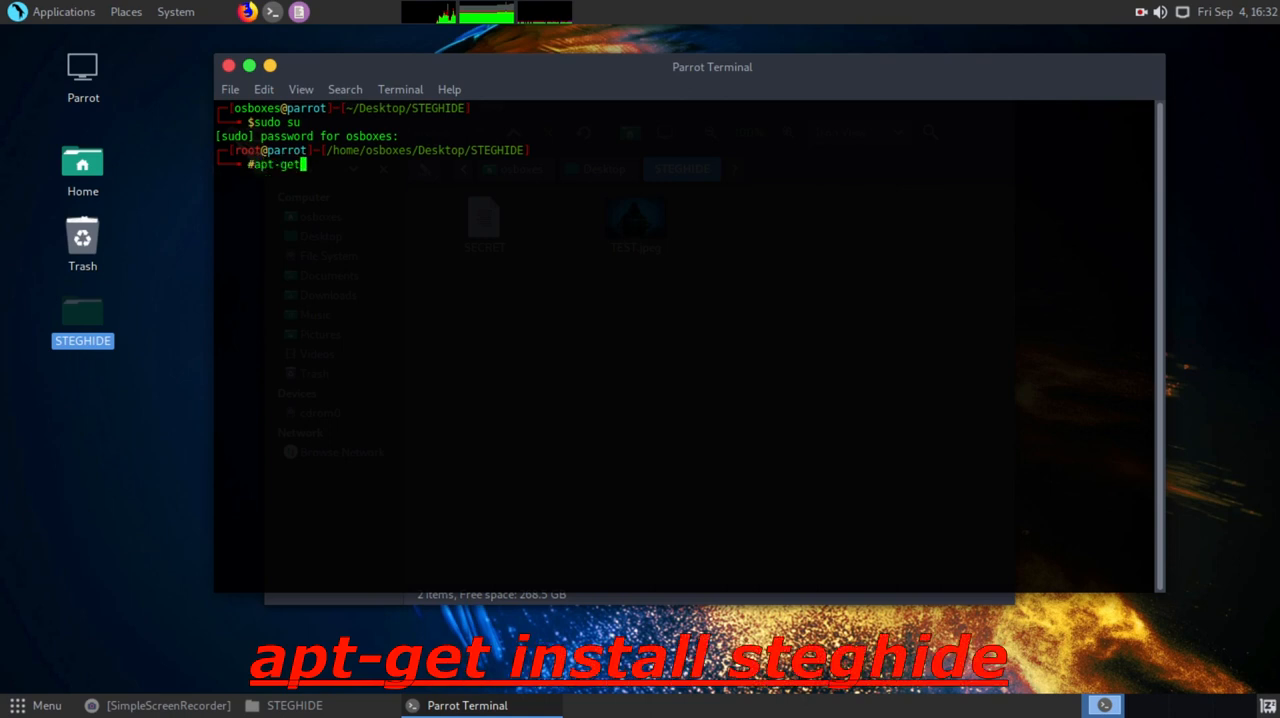
pyautogui.write('install')
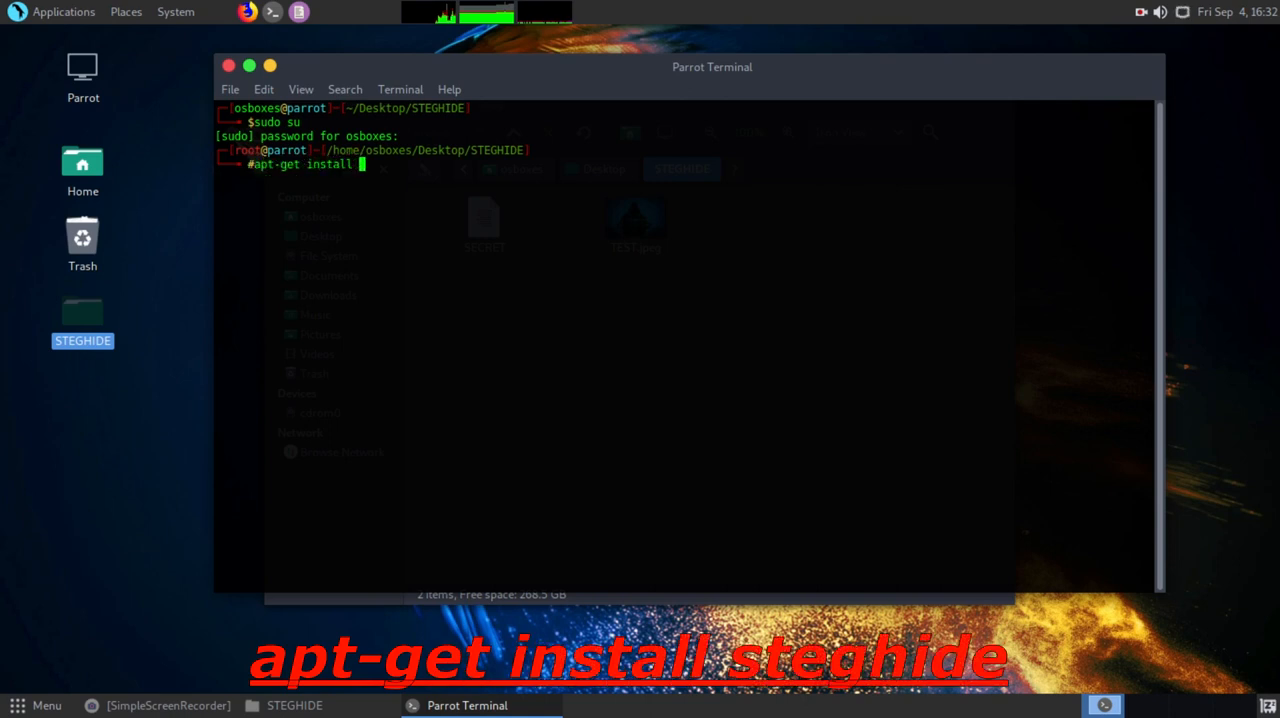
pyautogui.write('ste')
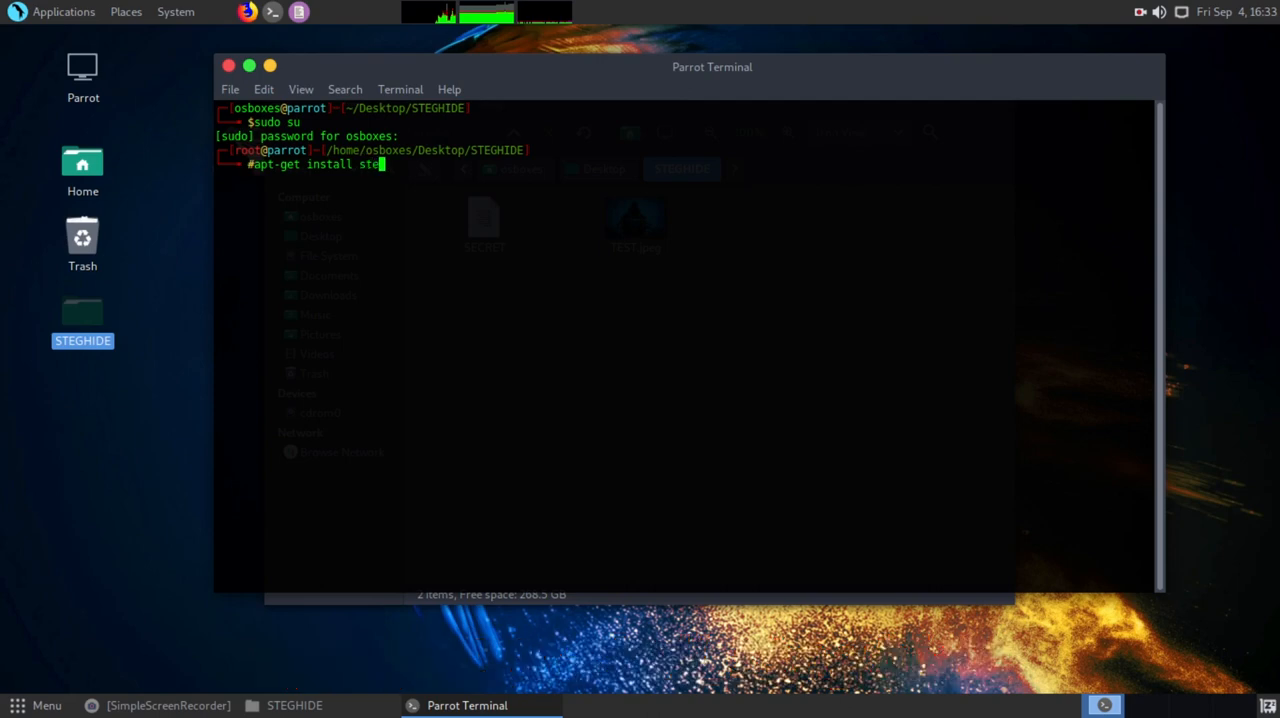
pyautogui.write('ghide')
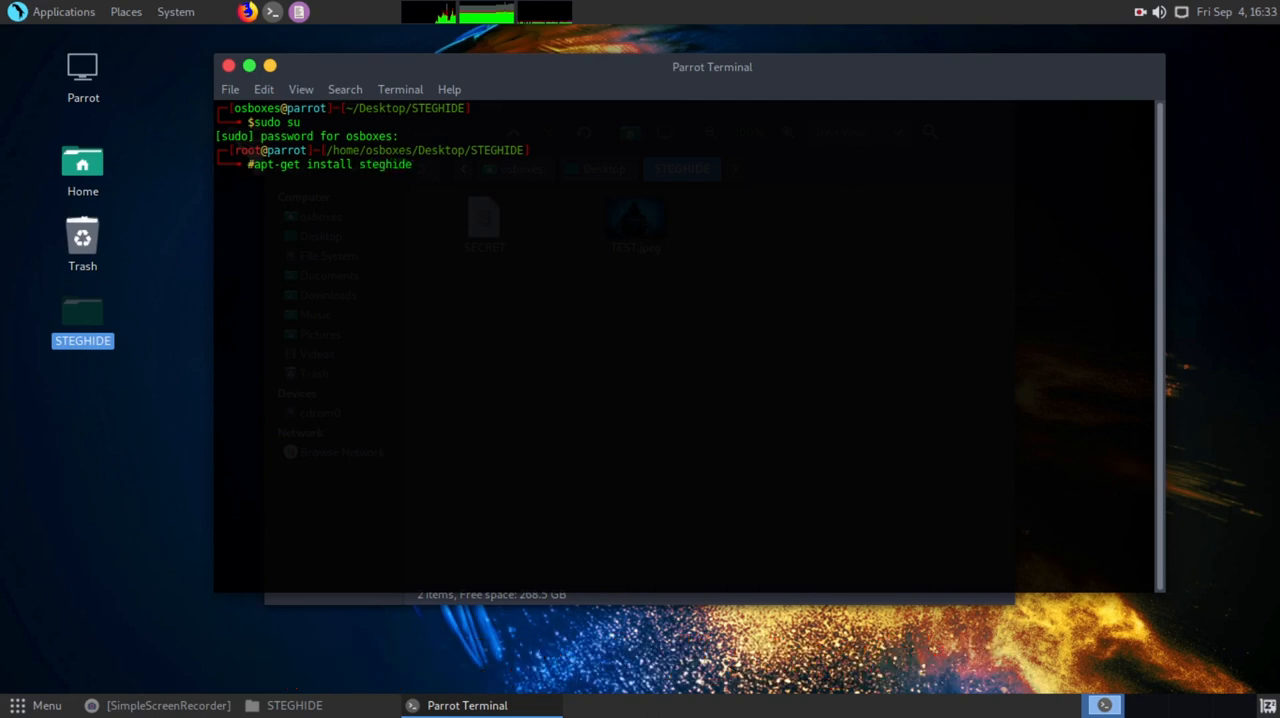
# - Run the steghide install (already installed) and display its usage help with embed/extract options
pyautogui.press('Return')
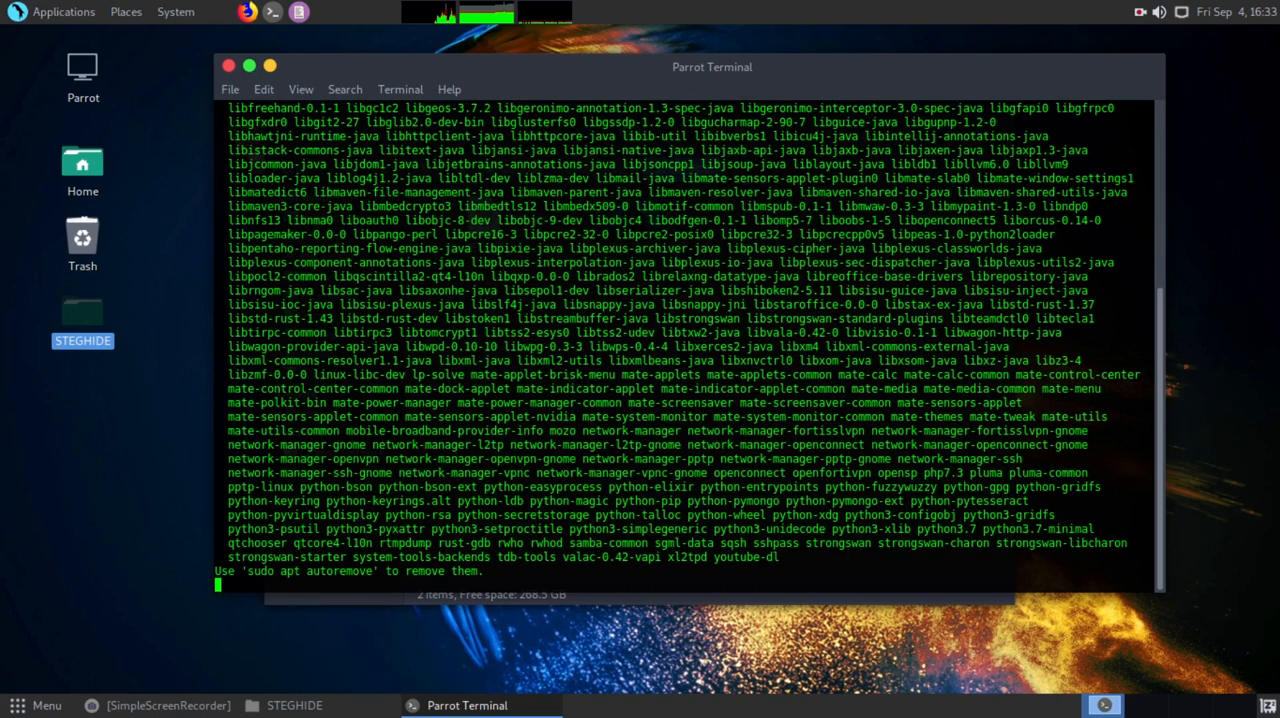
pyautogui.press('Return')
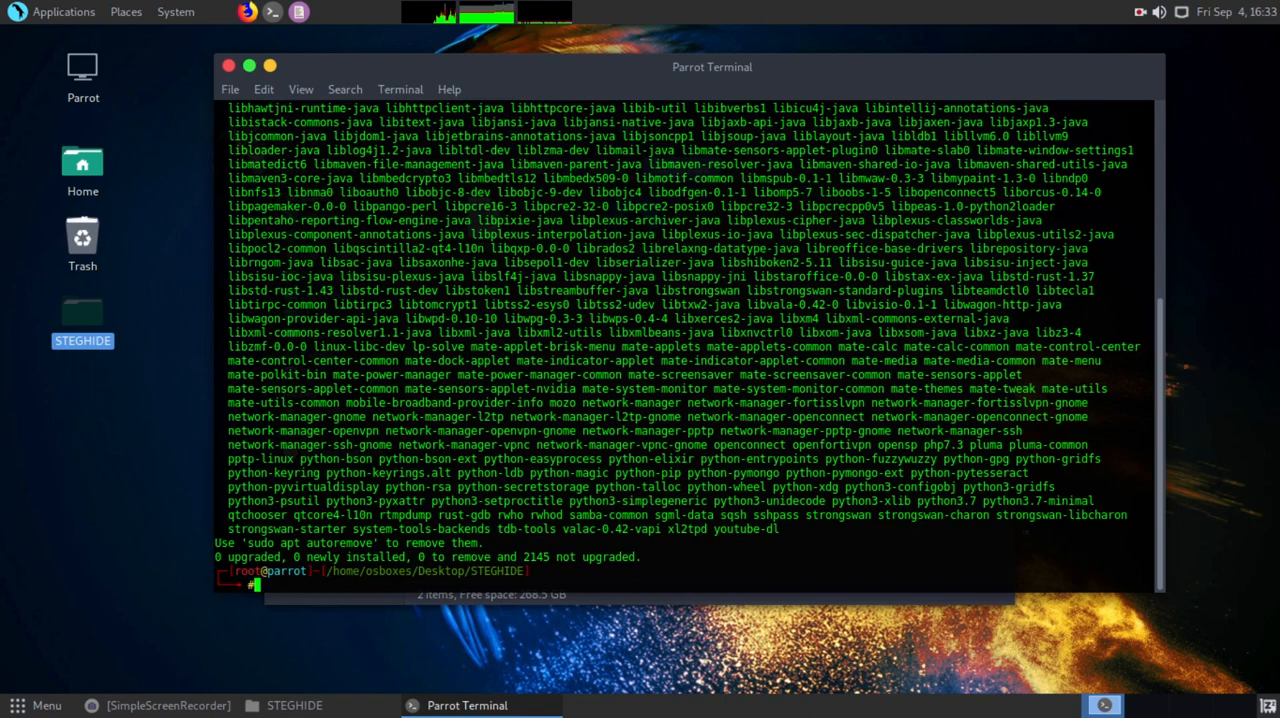
pyautogui.write('ste')
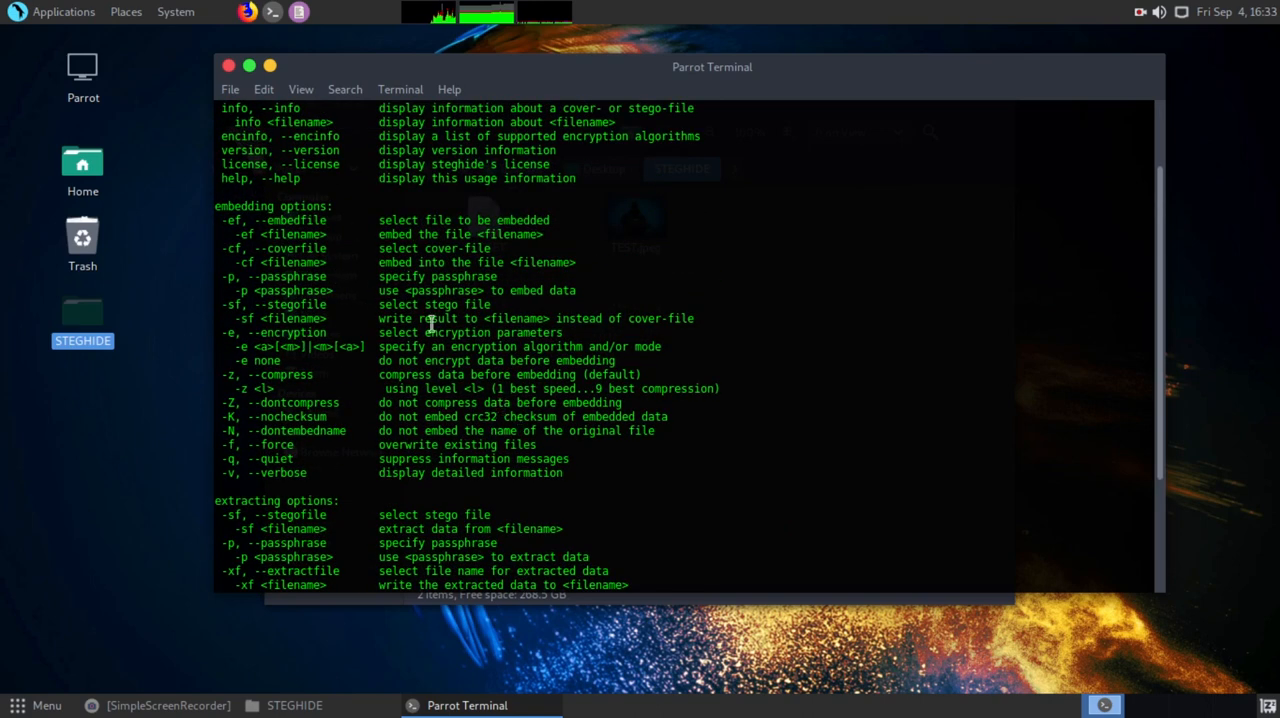
pyautogui.scroll(-3)
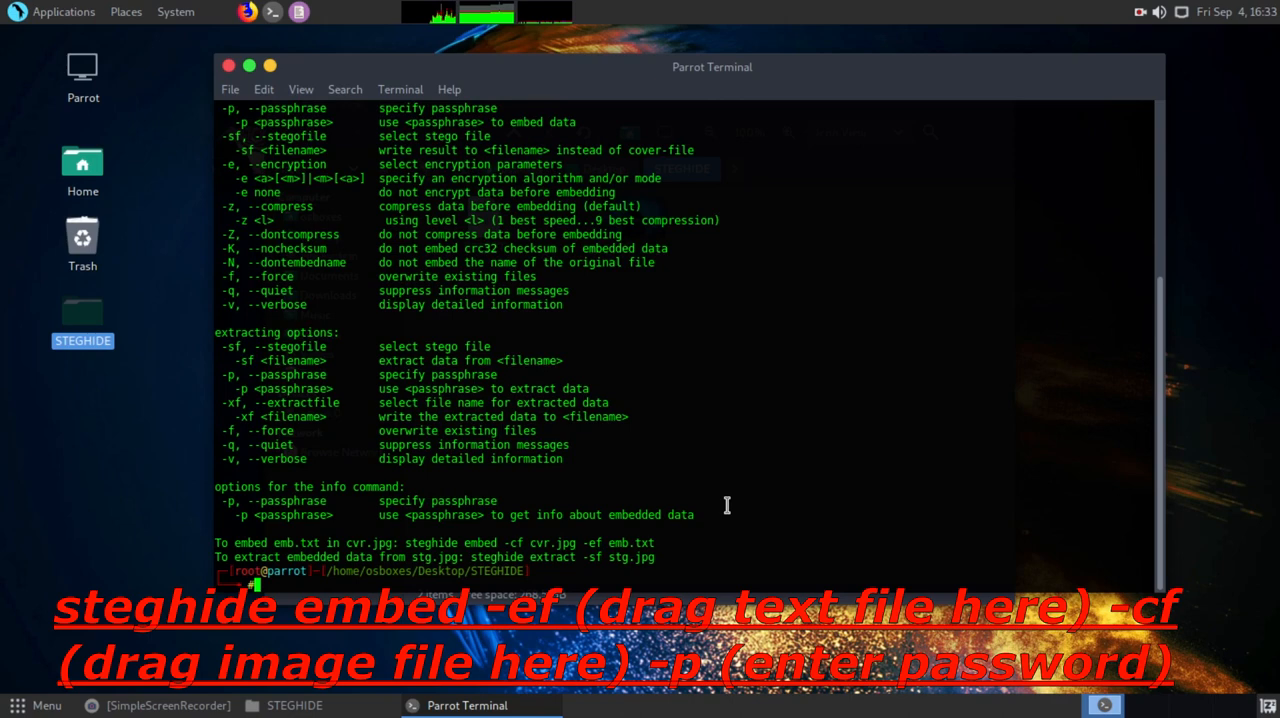
pyautogui.write('steghide emb')
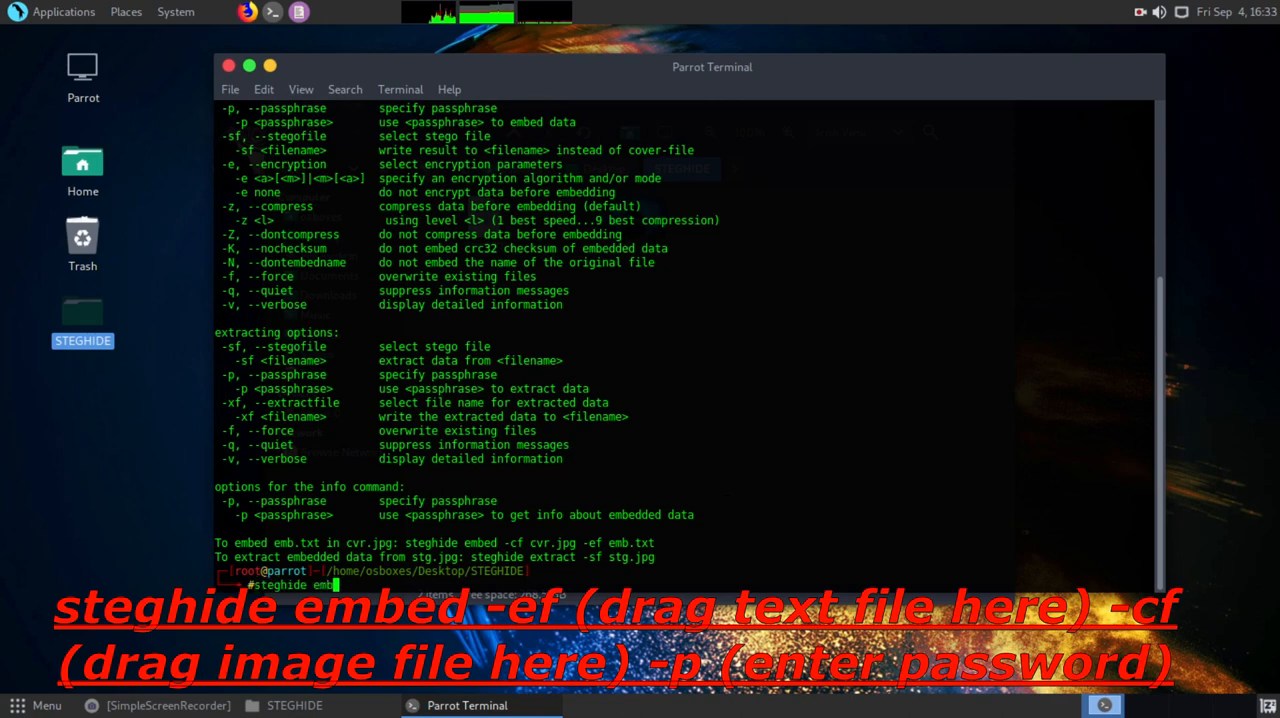
pyautogui.write('-ef')
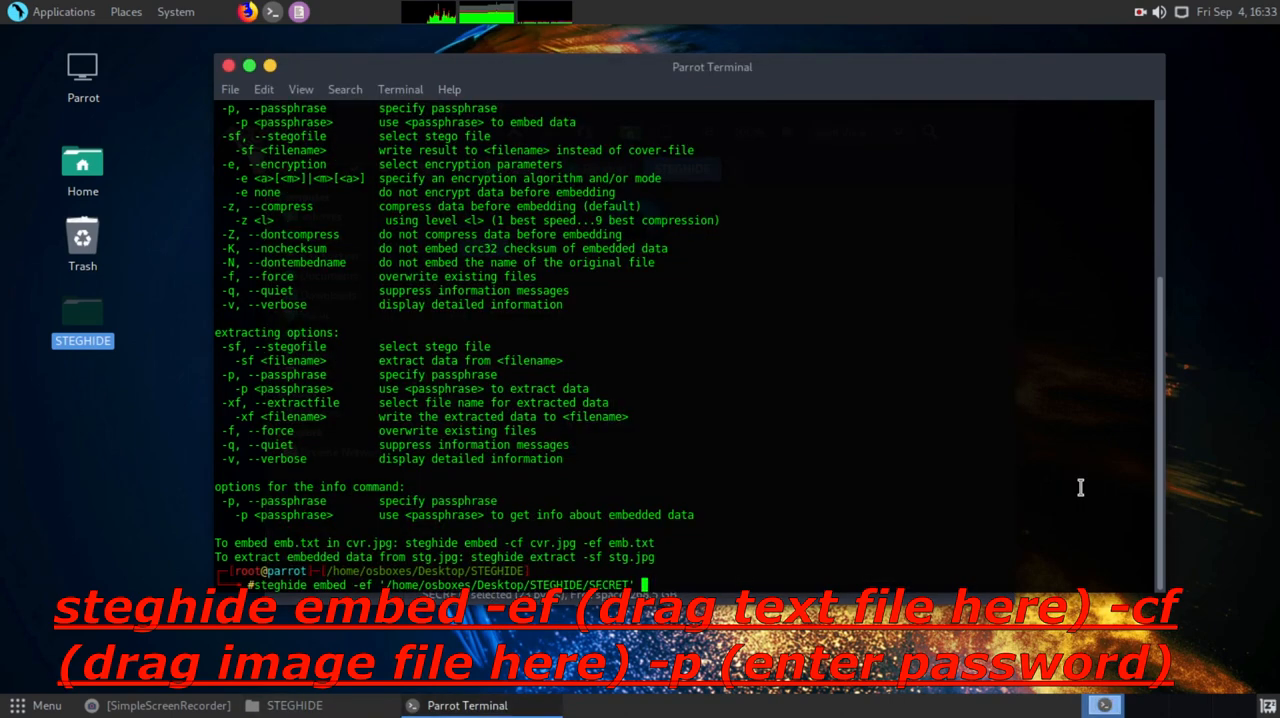
pyautogui.write('-cf')
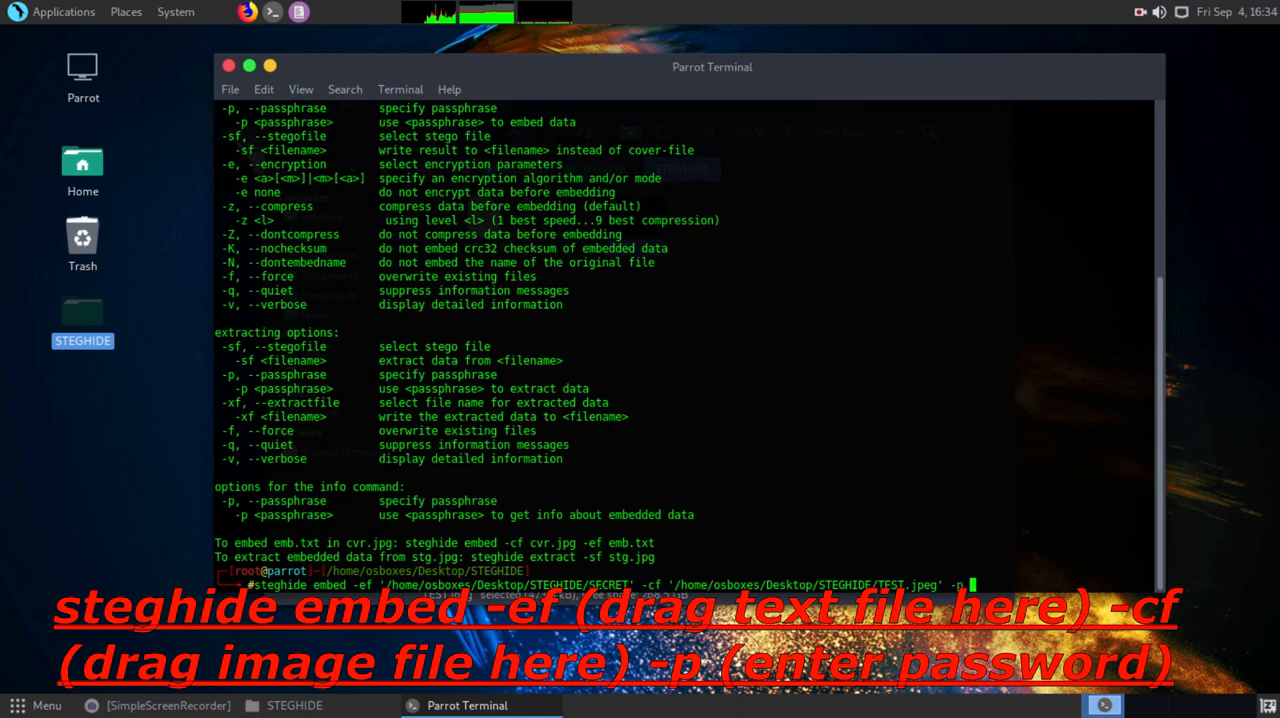
pyautogui.write('password123')
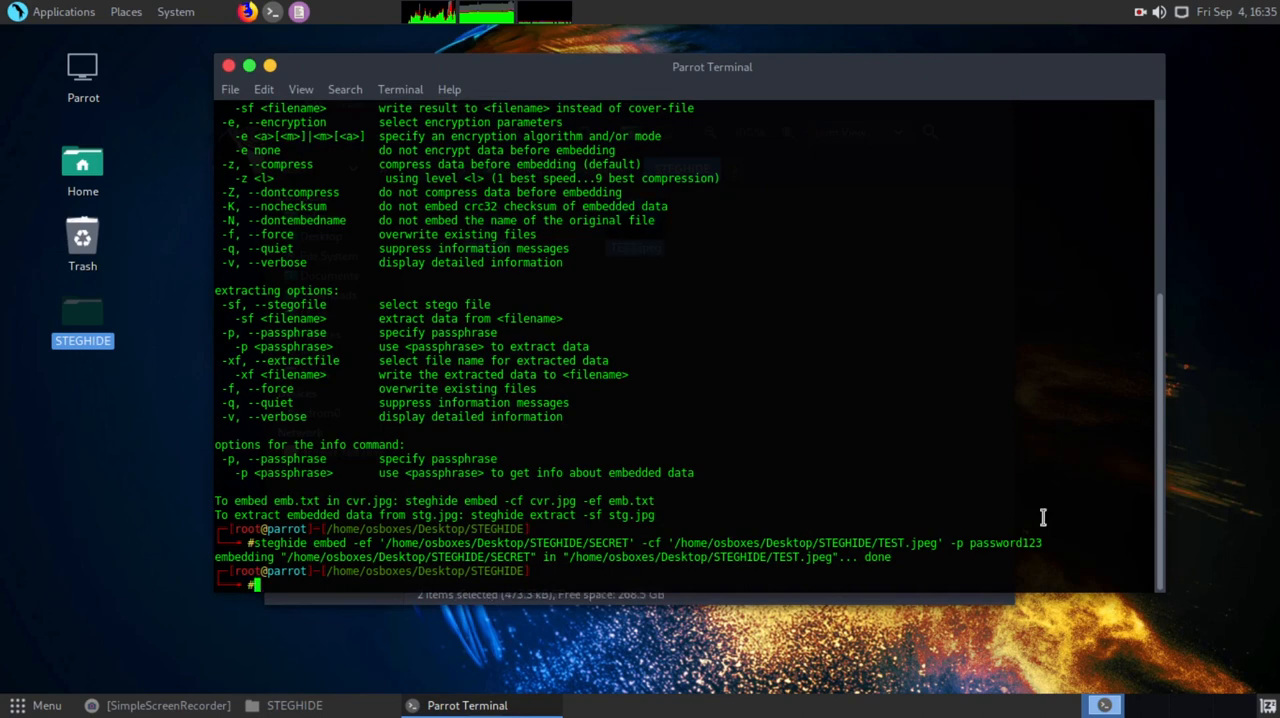
pyautogui.write('steghide extract')
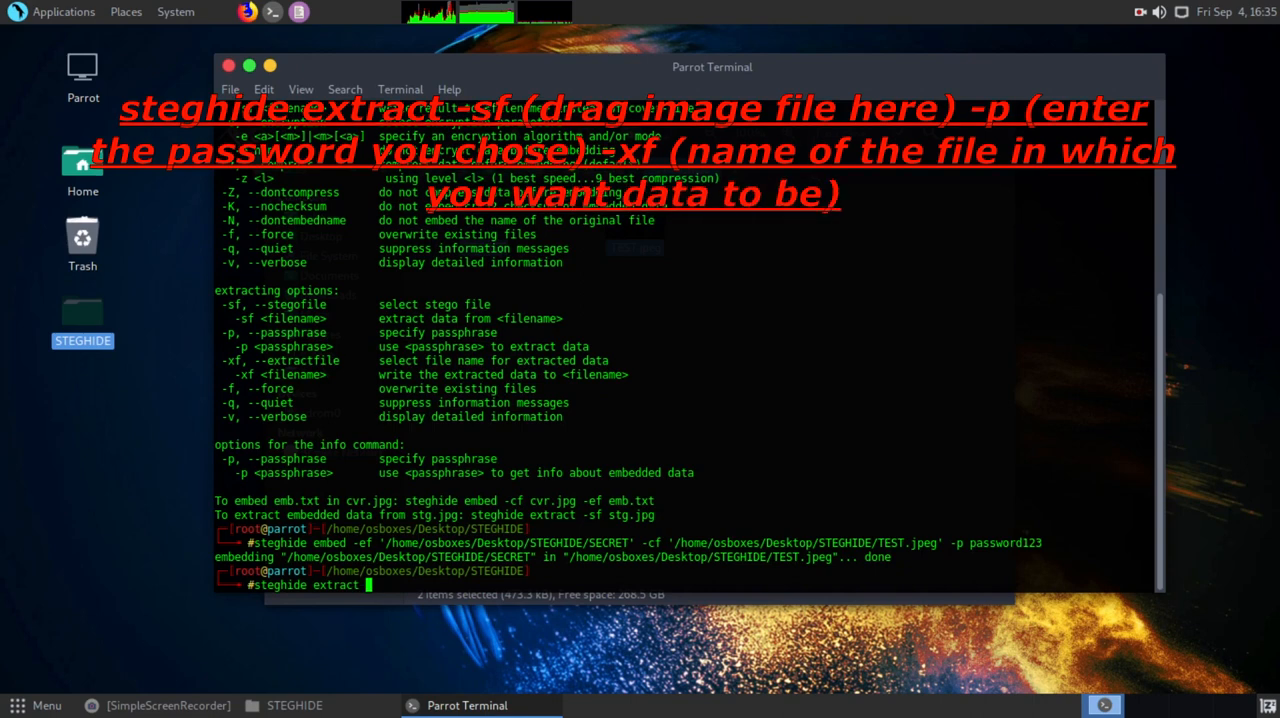
pyautogui.write('-')
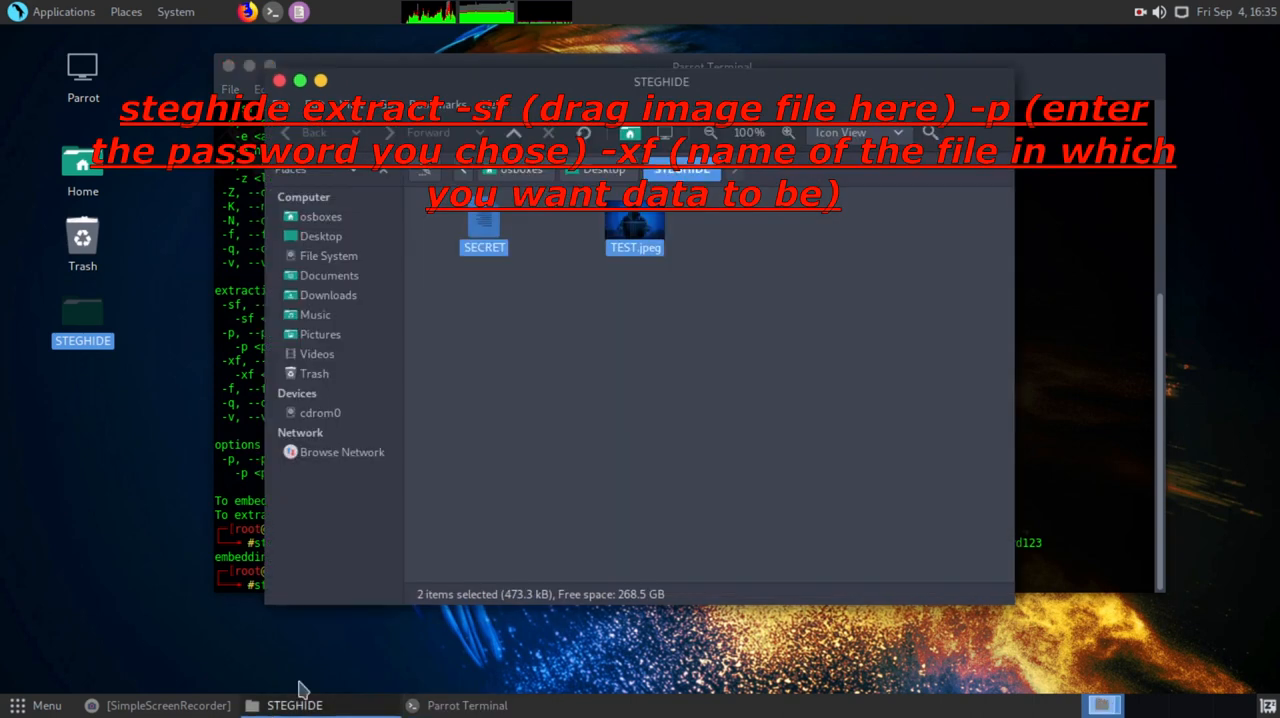
pyautogui.moveTo(634, 224); pyautogui.dragTo(852, 448)
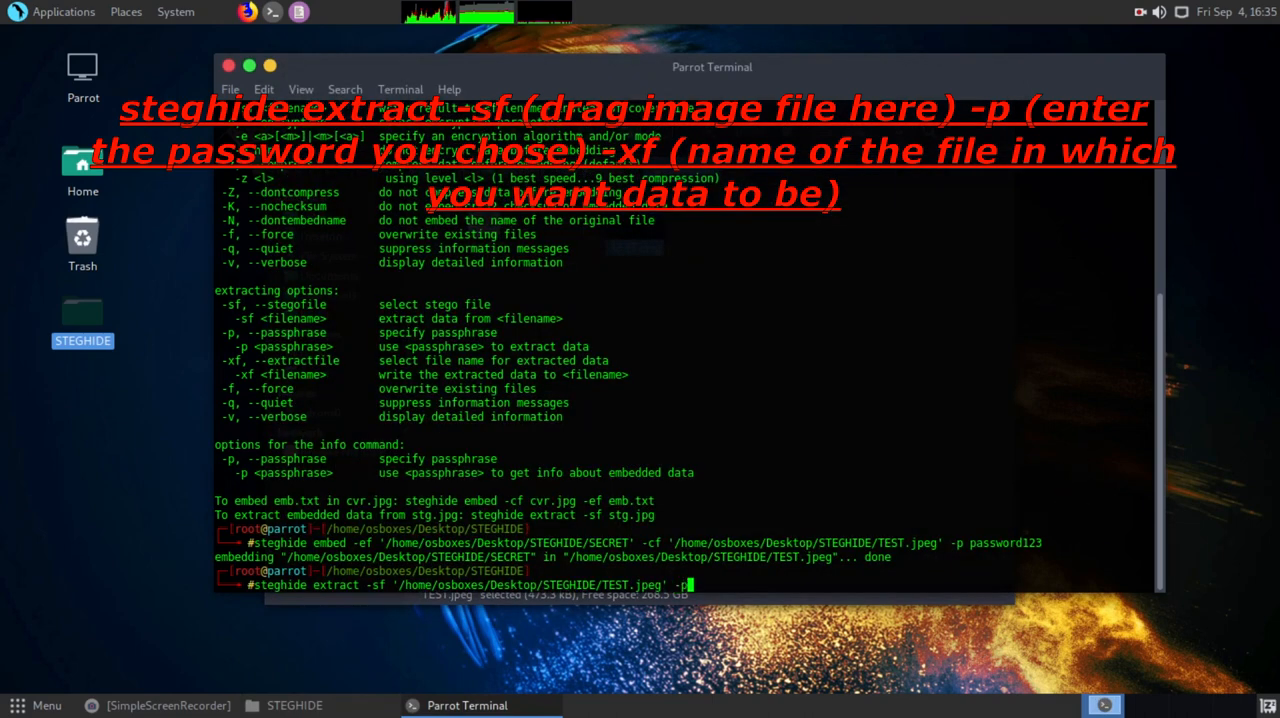
pyautogui.write('password123')
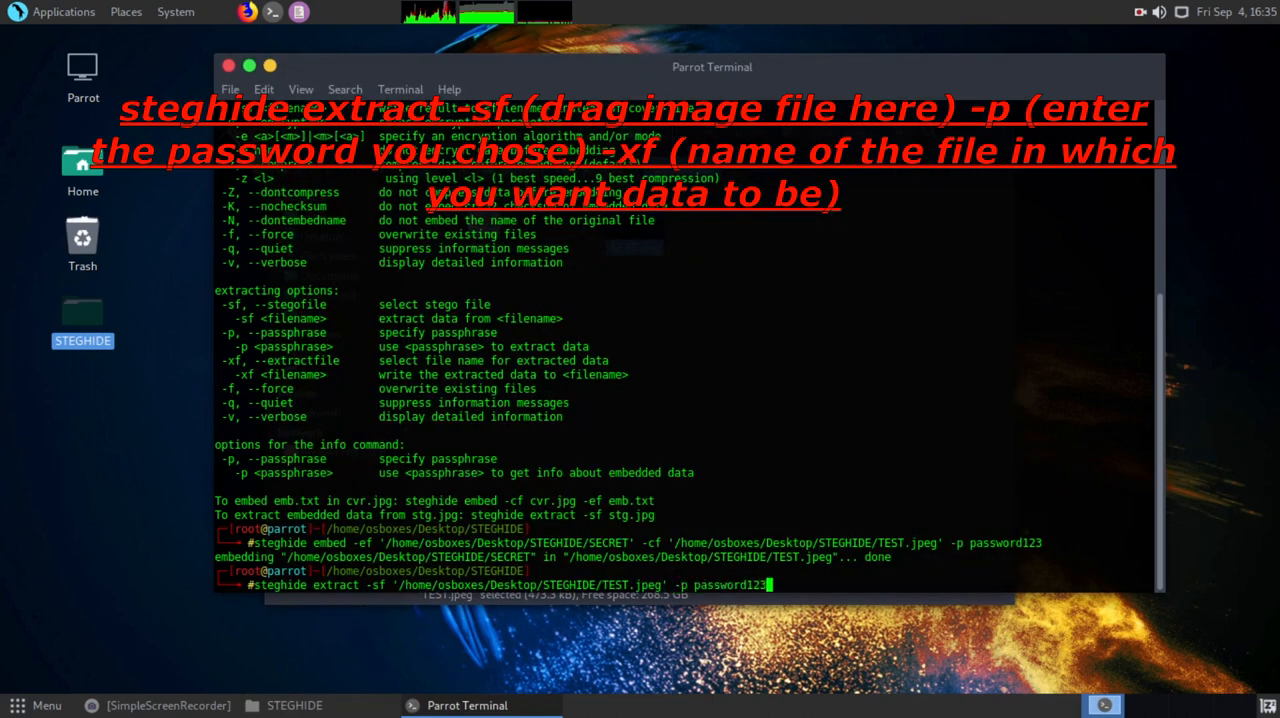
pyautogui.write('-xf')
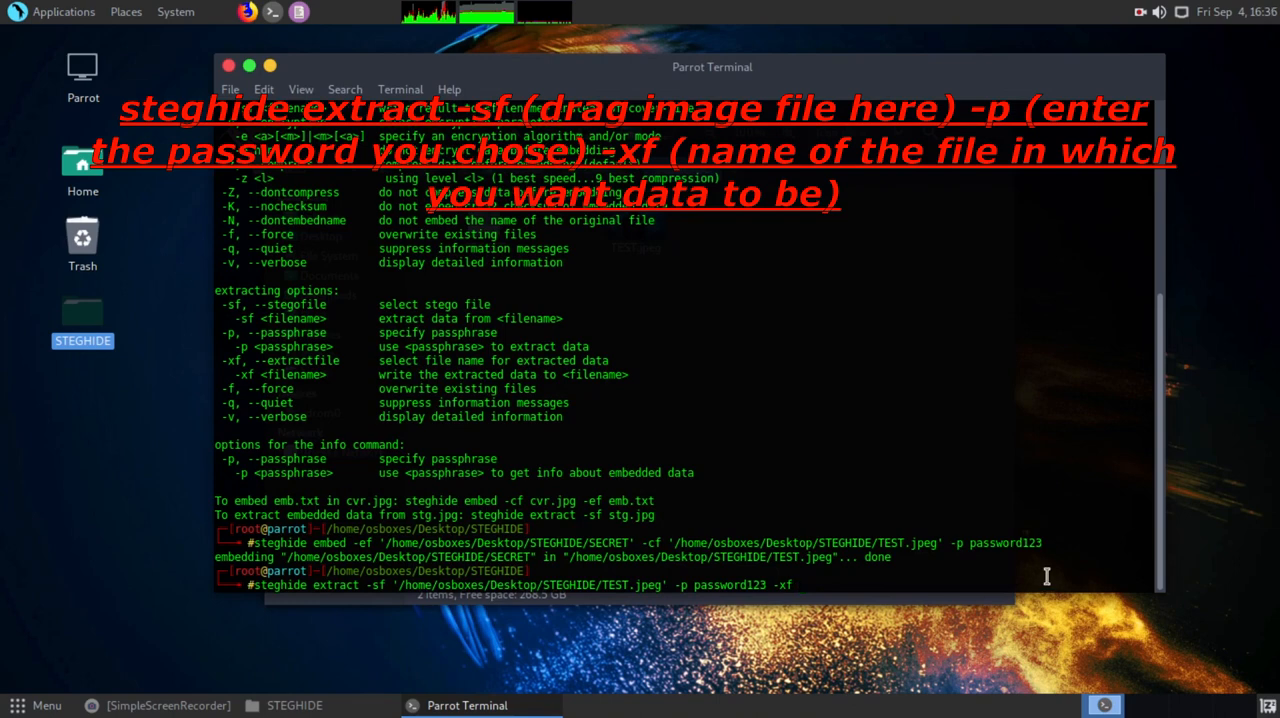
# - Name the output EXTRACTED.txt and run the extraction, succeeding after one bad-argument attempt
pyautogui.write('EXTRACTED')
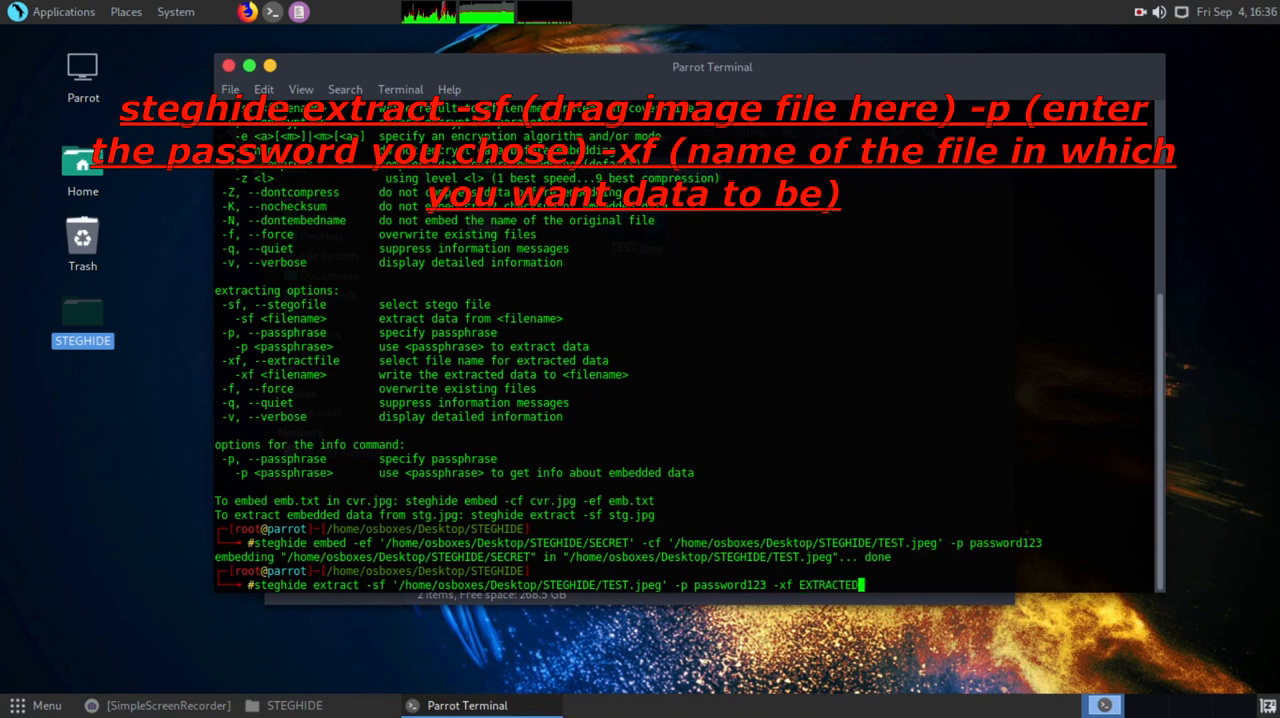
pyautogui.write('DATA.TXT')
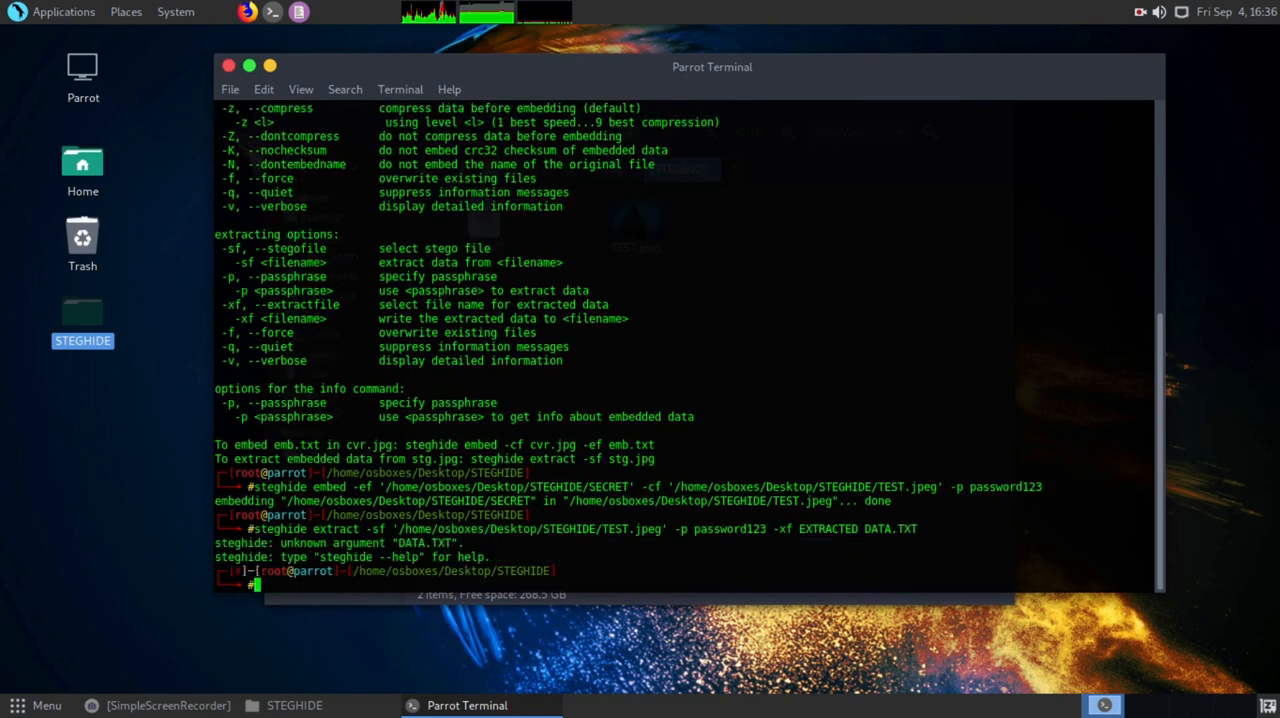
pyautogui.moveTo(1032, 572)
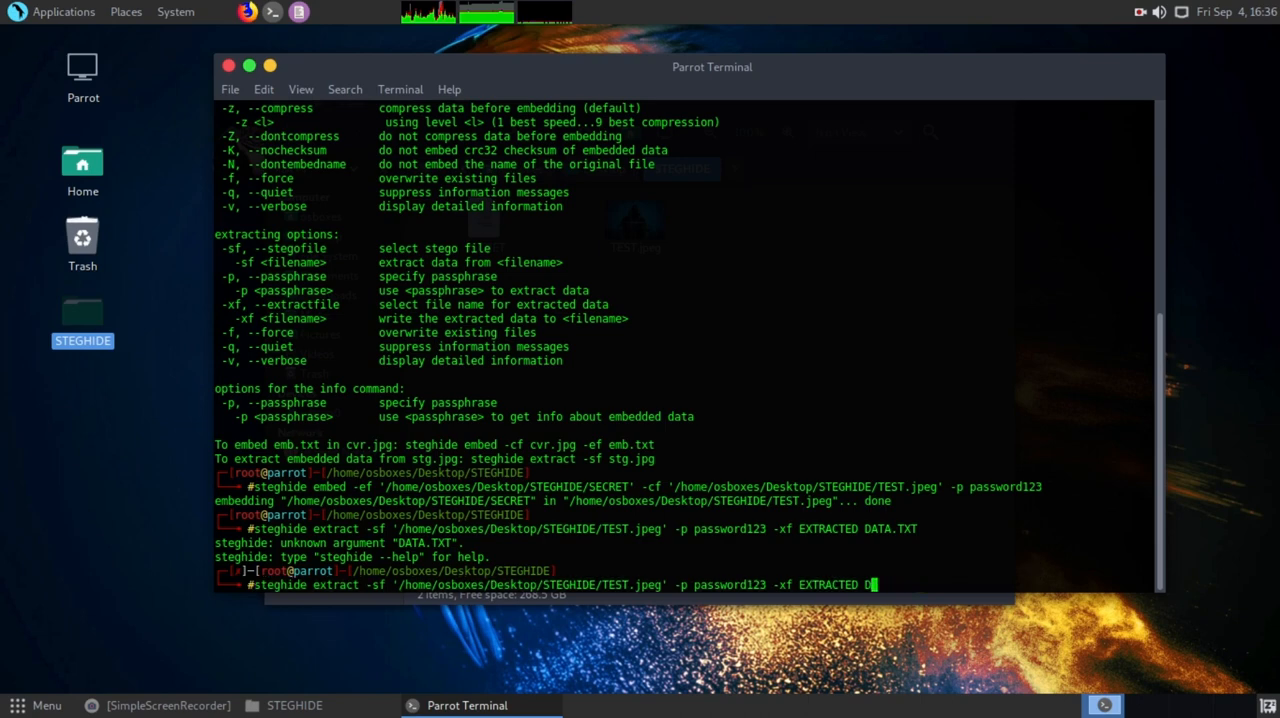
pyautogui.write('.t')
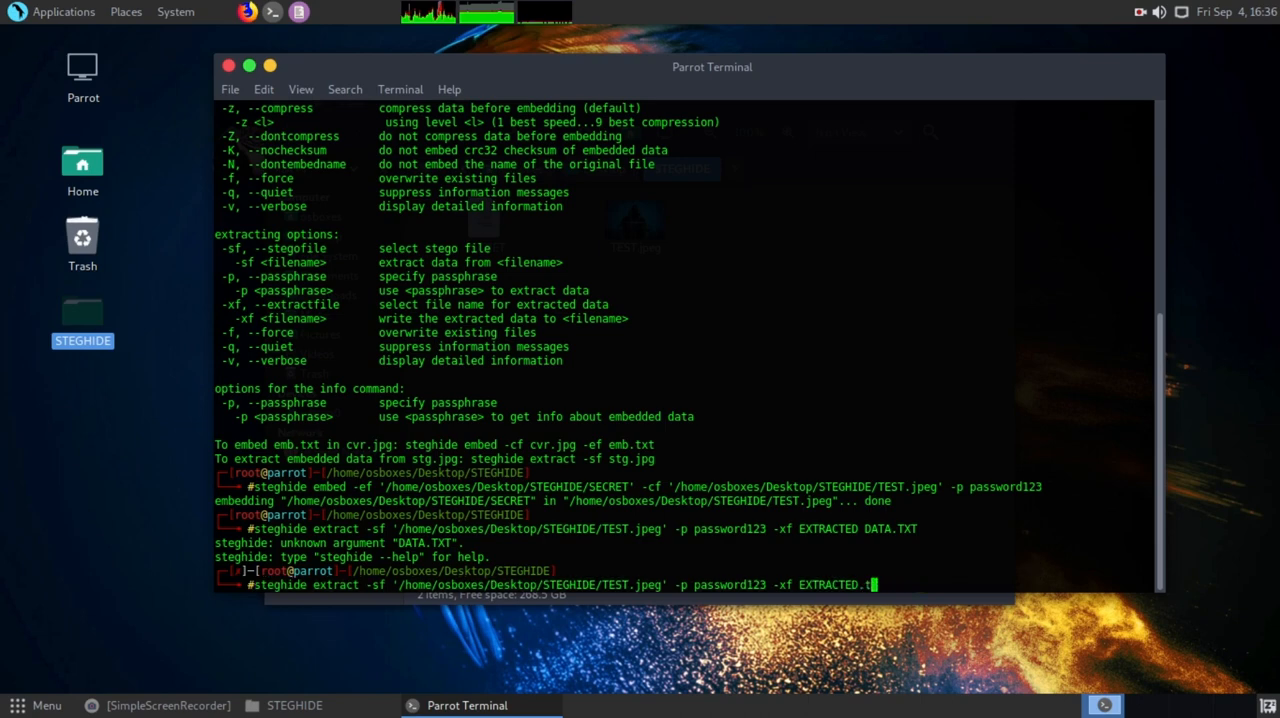
pyautogui.press('Return')
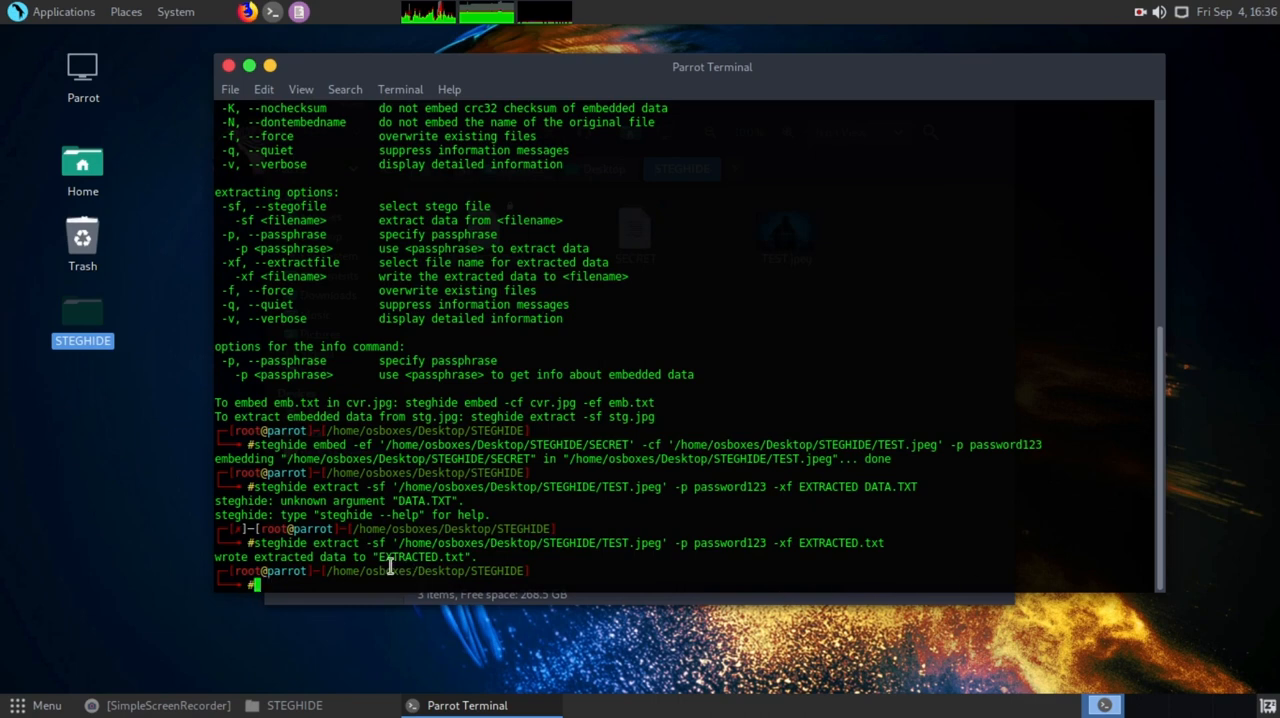
# - View the recovered 23-byte EXTRACTED.txt in Pluma from the STEGHIDE folder, then close Caja
pyautogui.doubleClick(424, 556)
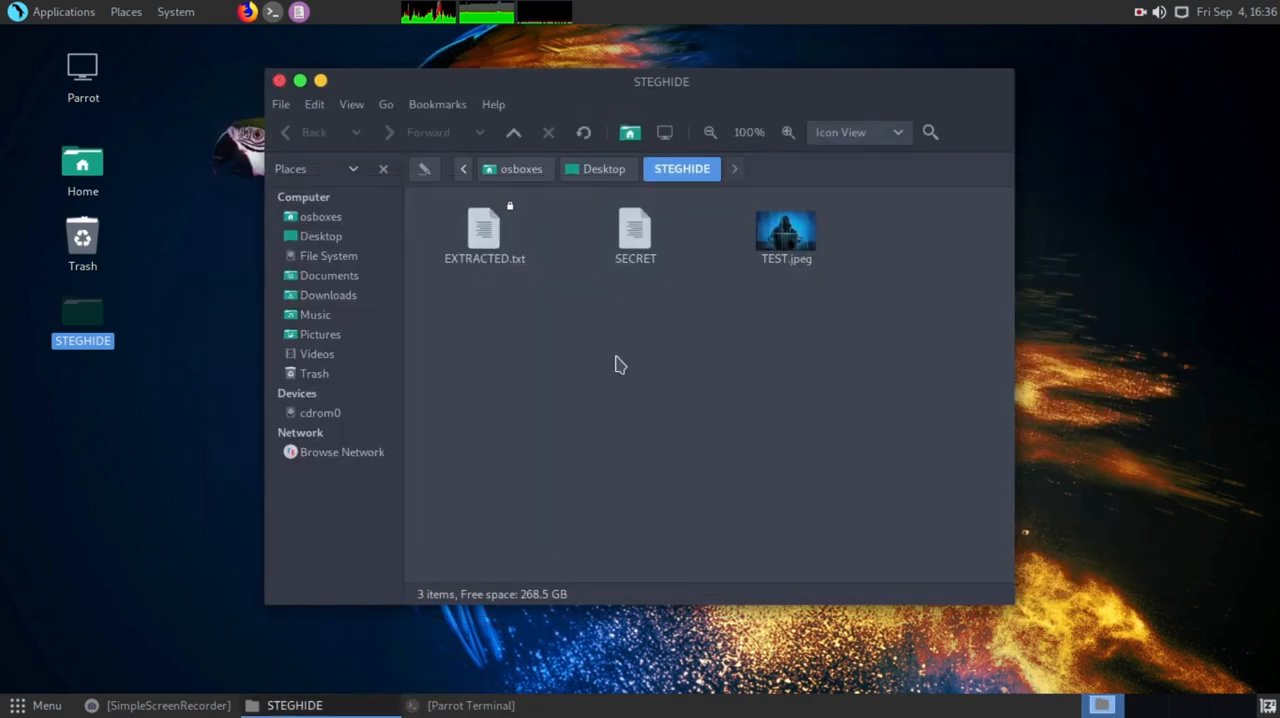
pyautogui.click(484, 236)
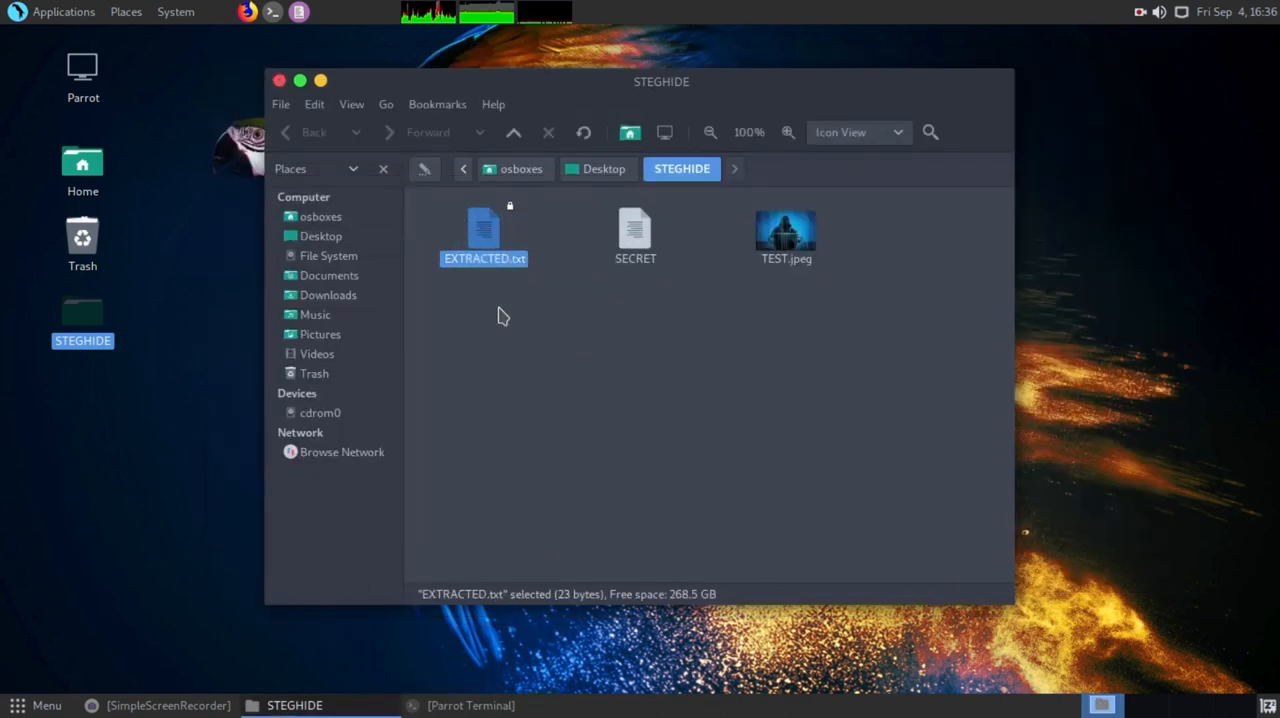
pyautogui.doubleClick(484, 232)
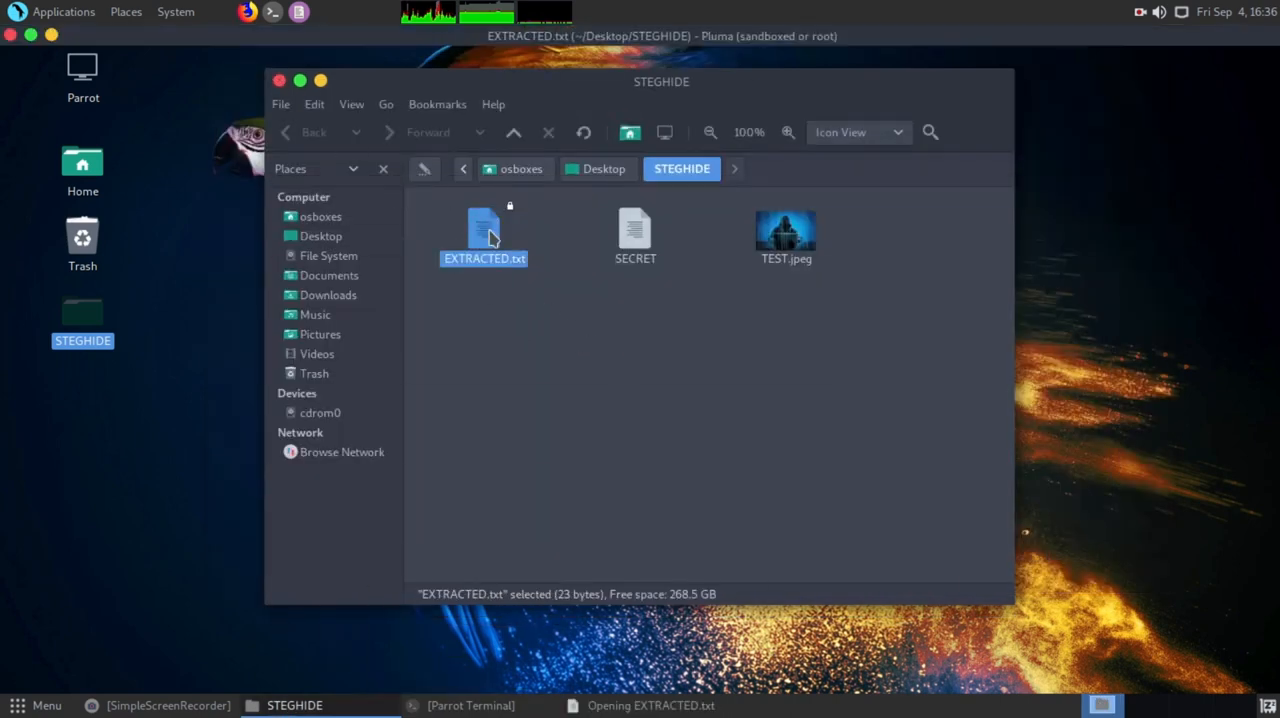
pyautogui.doubleClick(484, 230)
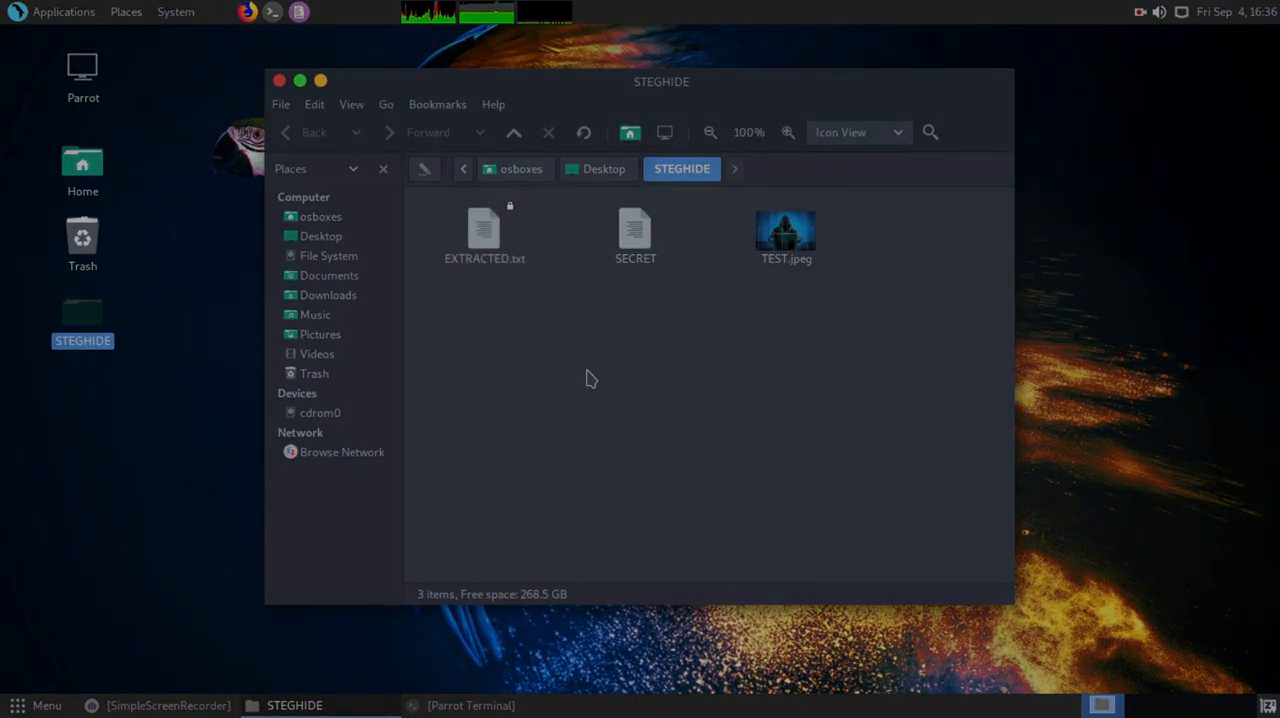
pyautogui.click(280, 80)
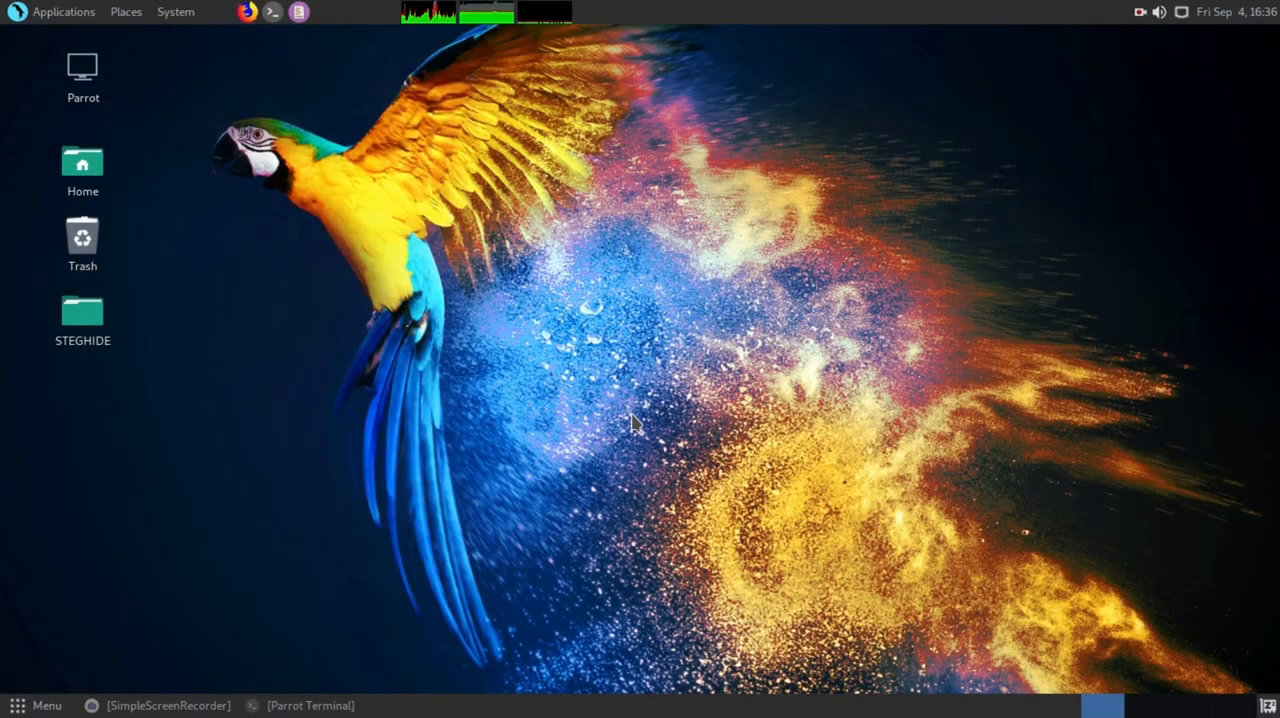